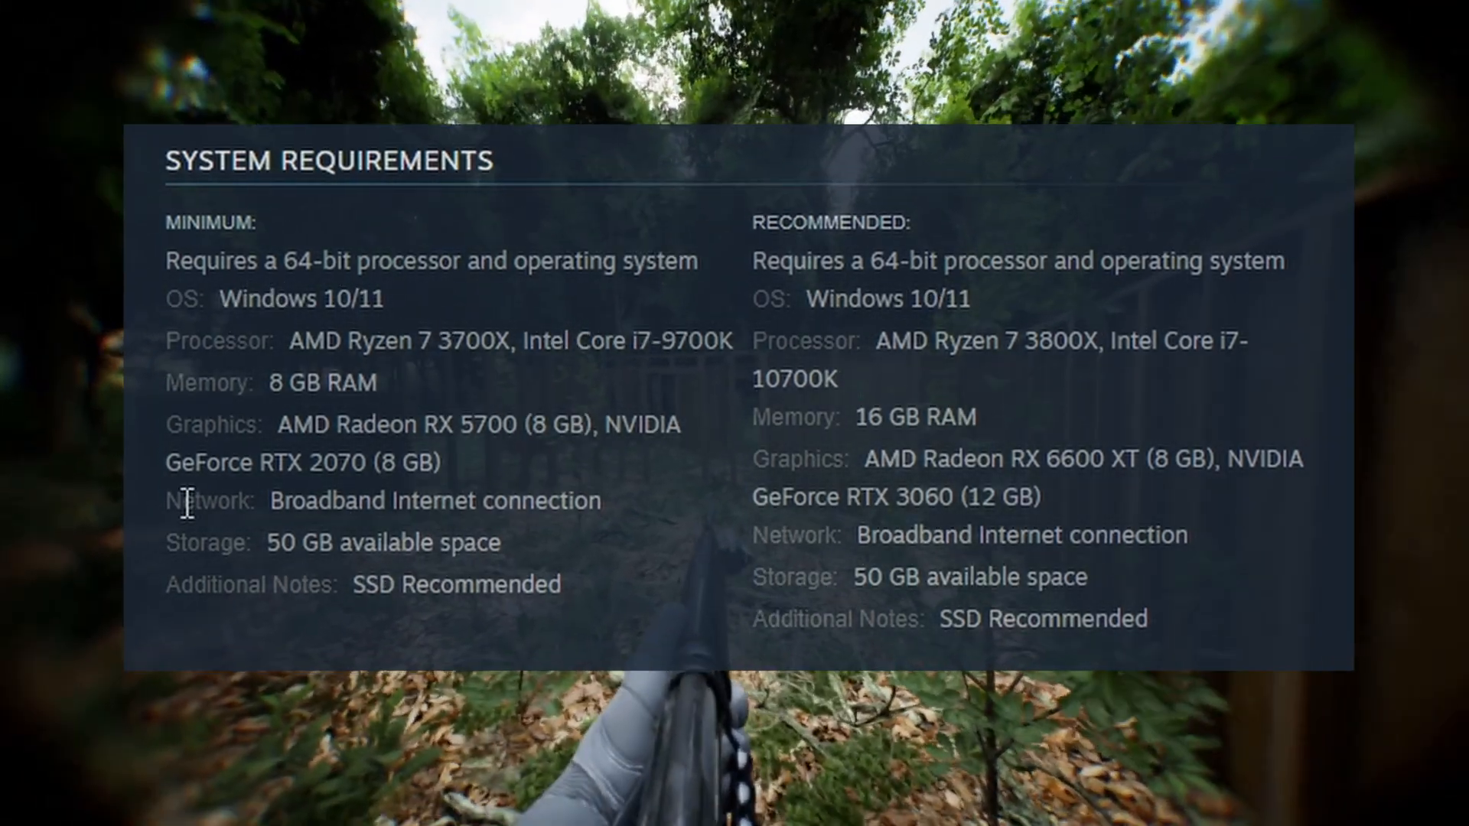
{"action": "mouse_move", "coordinate": [661, 525]}
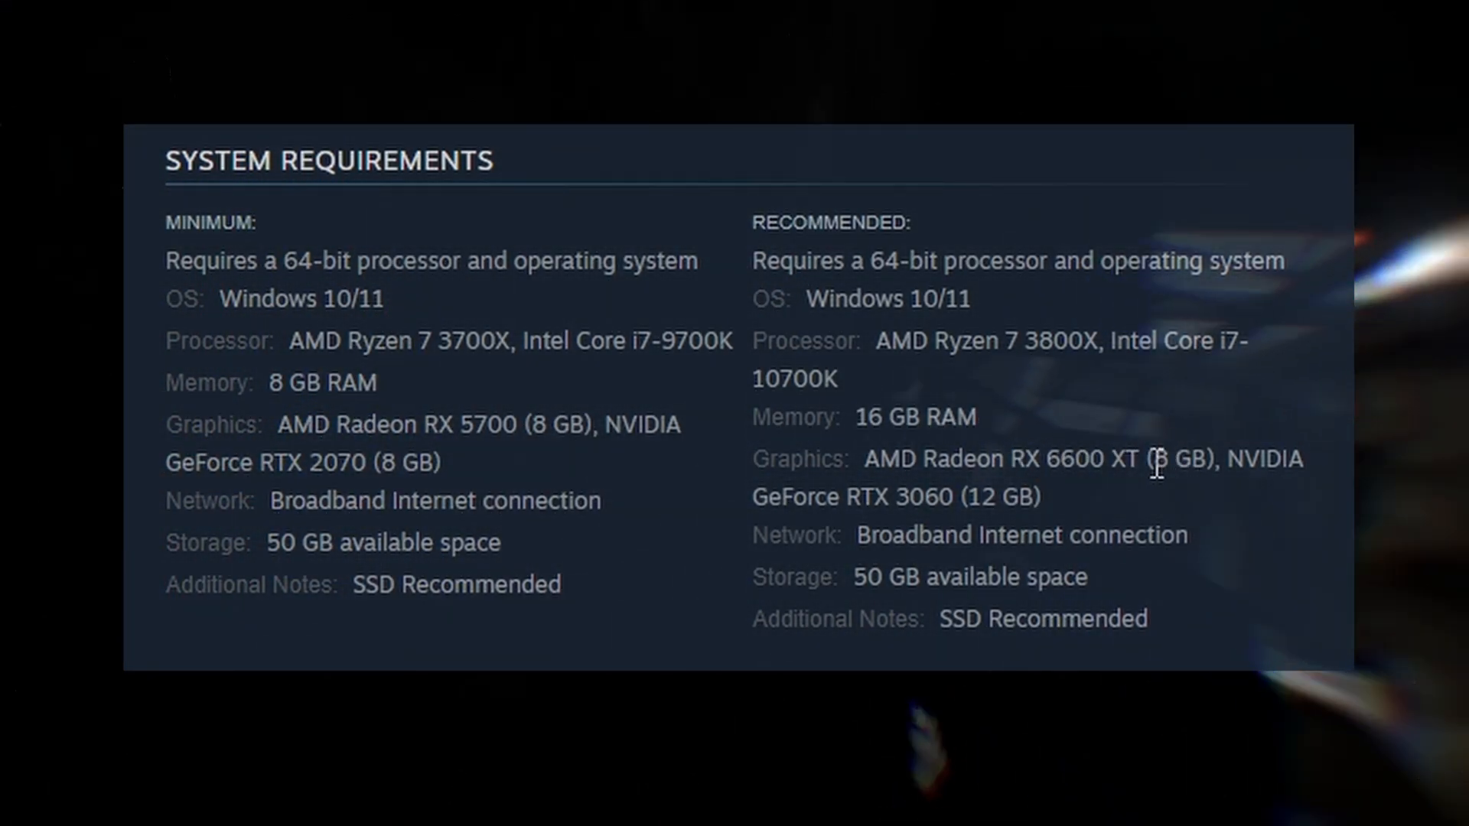
{"action": "mouse_move", "coordinate": [904, 481]}
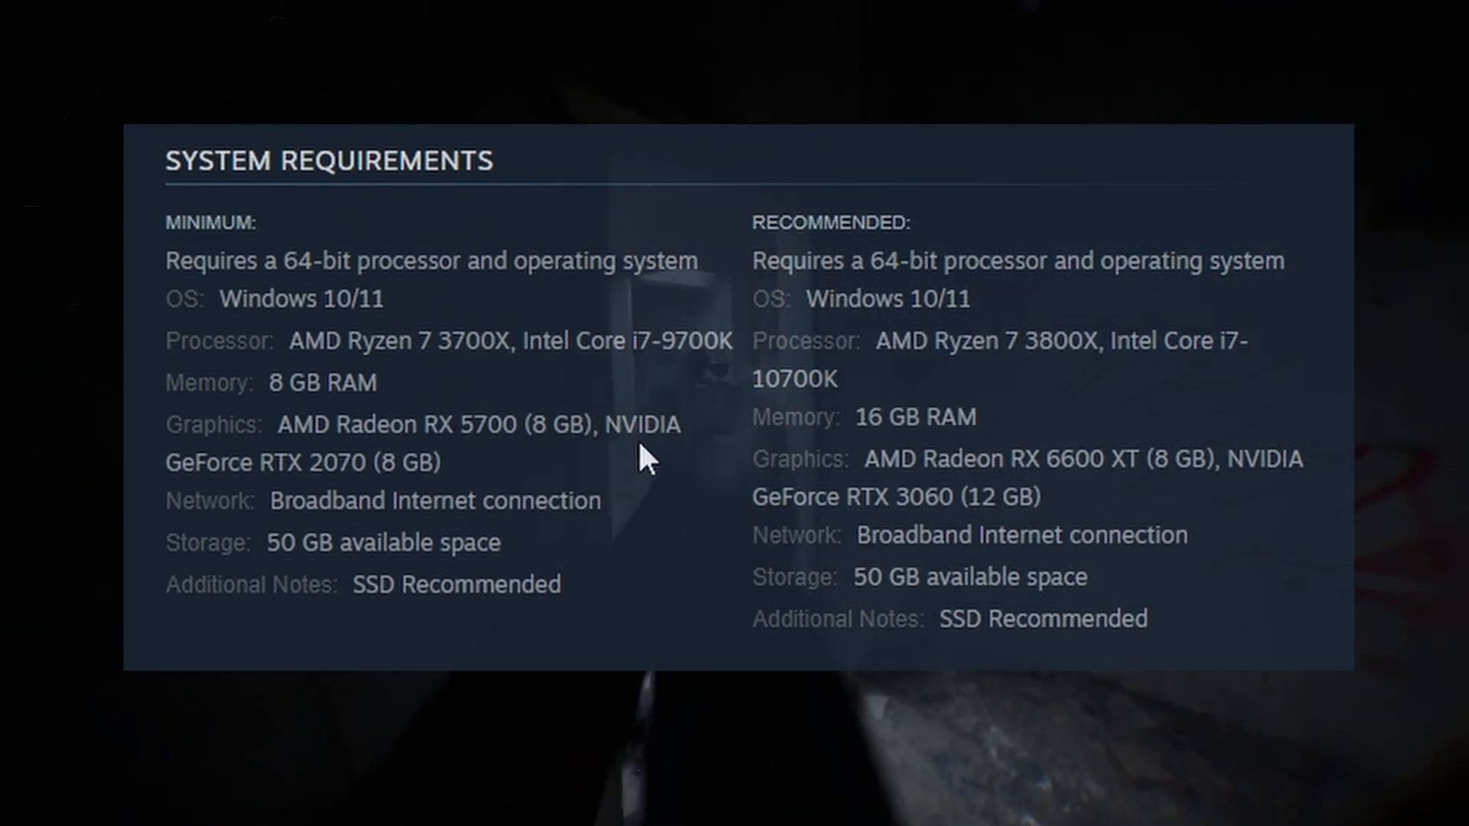
{"action": "mouse_move", "coordinate": [875, 459]}
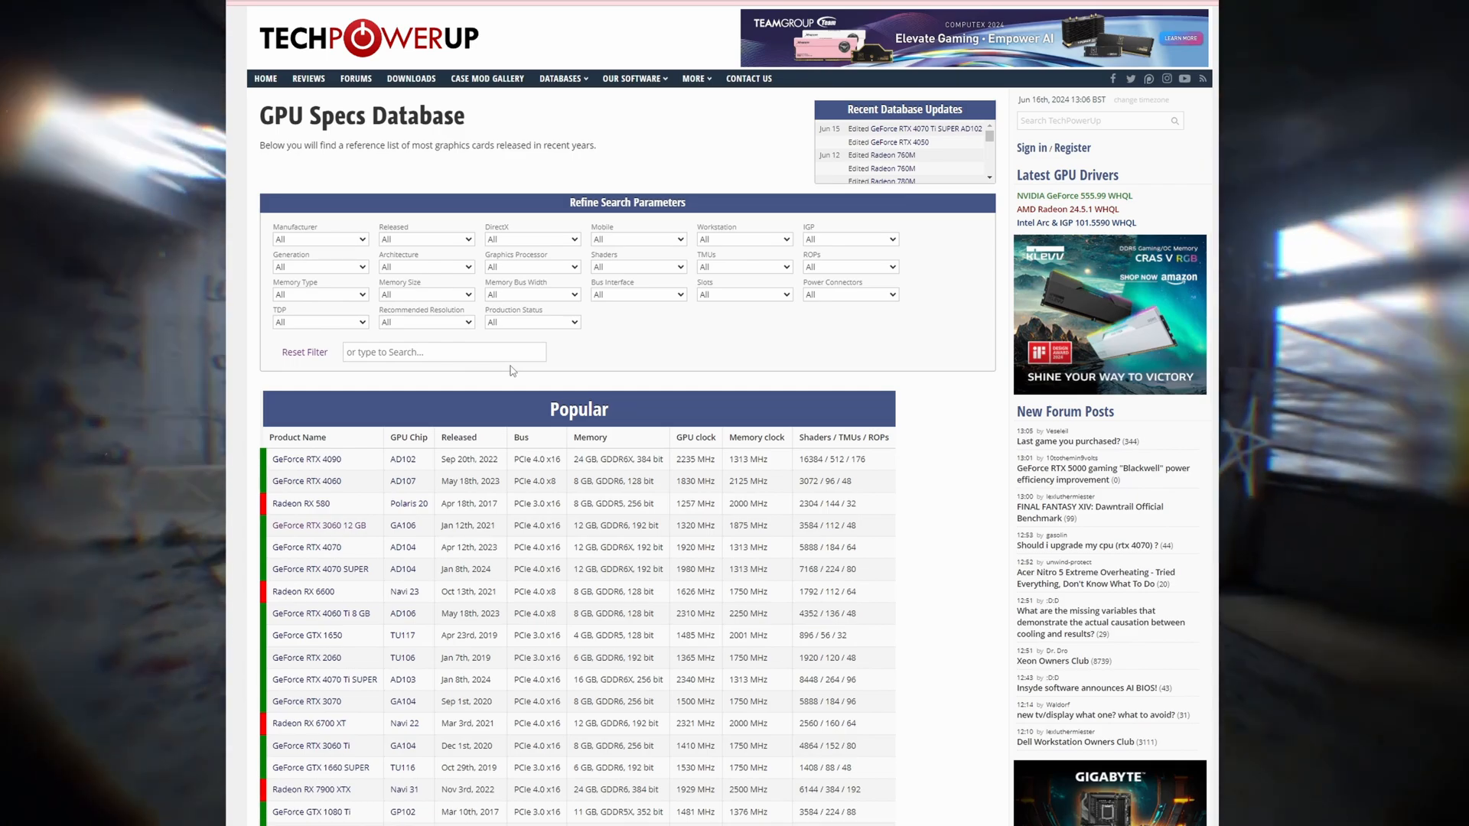
Step: Search the GPU database for '3060' and open the GeForce RTX 3060 12 GB entry
{"action": "left_click", "coordinate": [444, 352]}
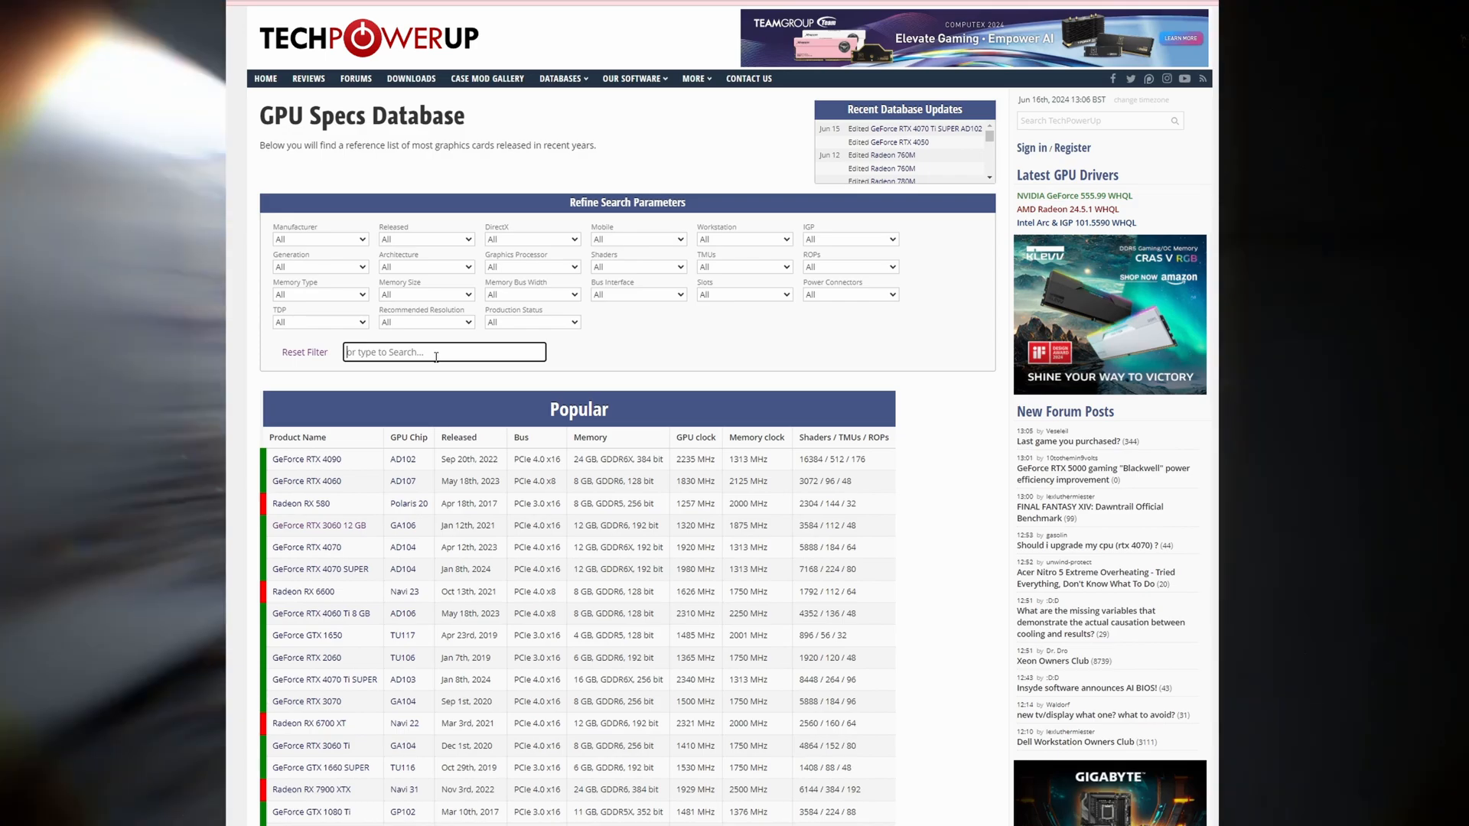
{"action": "type", "text": "3060"}
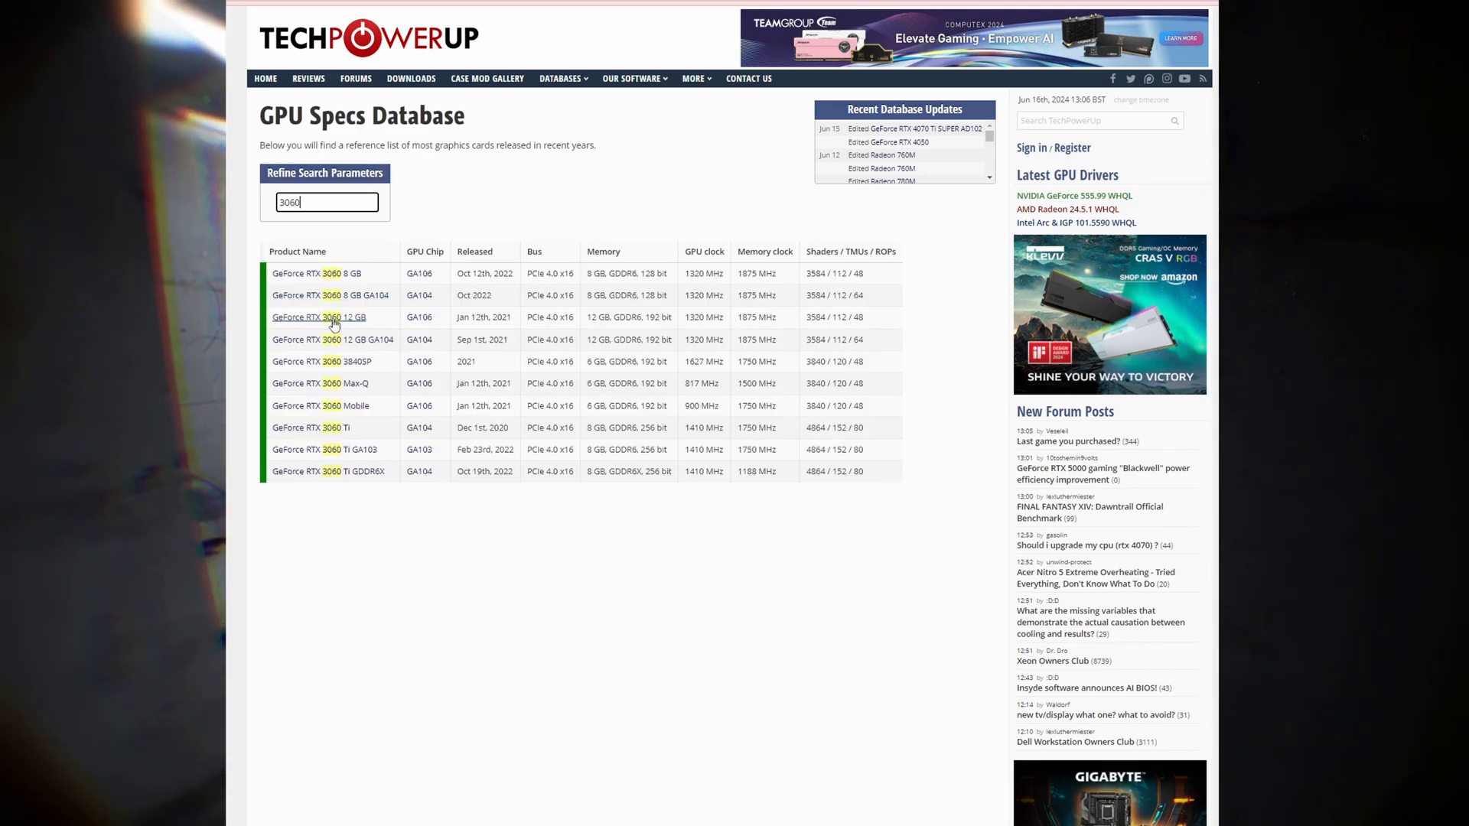
{"action": "left_click", "coordinate": [318, 317]}
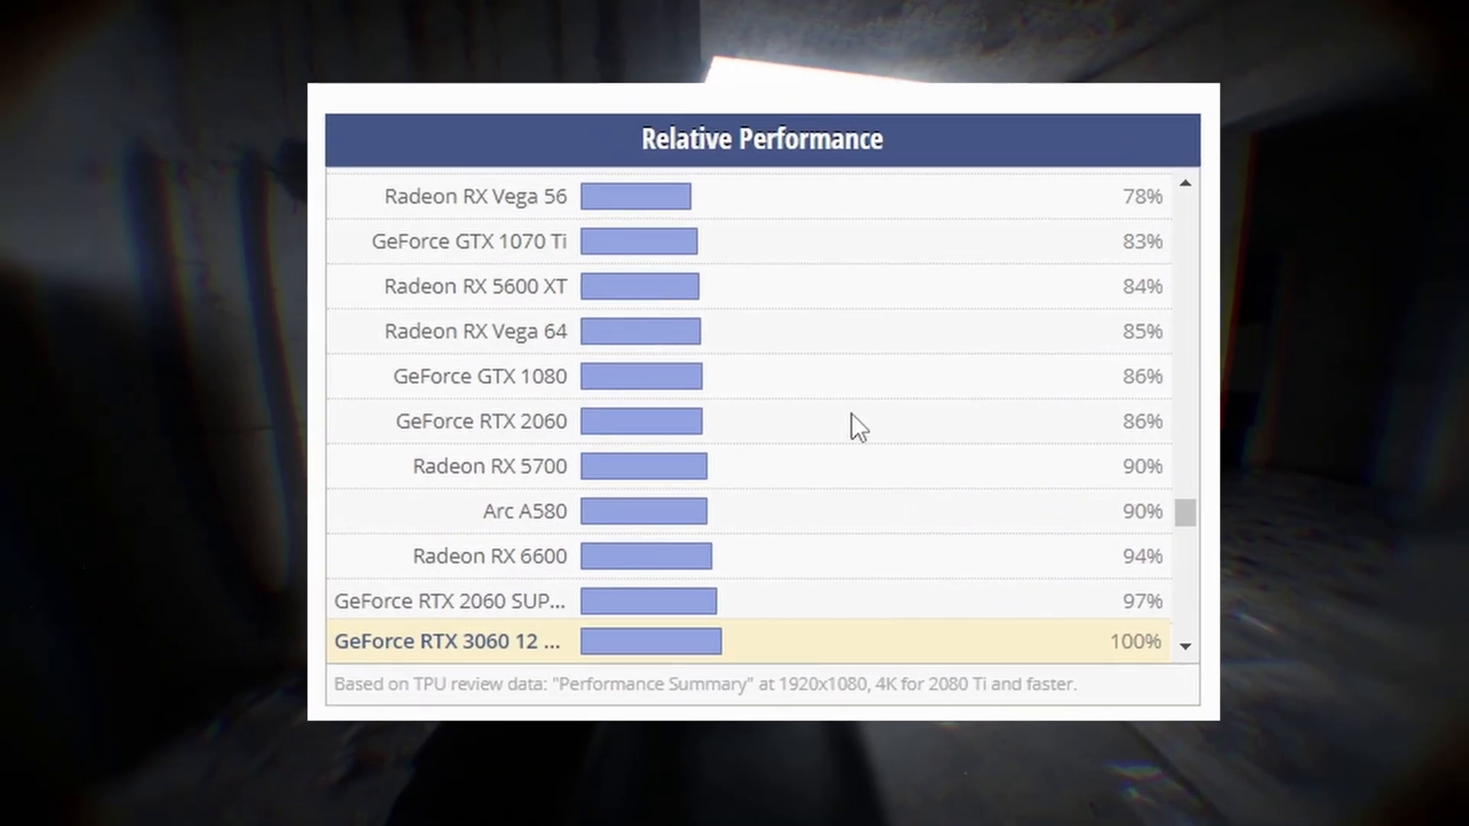
{"action": "scroll", "scroll_direction": "down", "scroll_amount": 3}
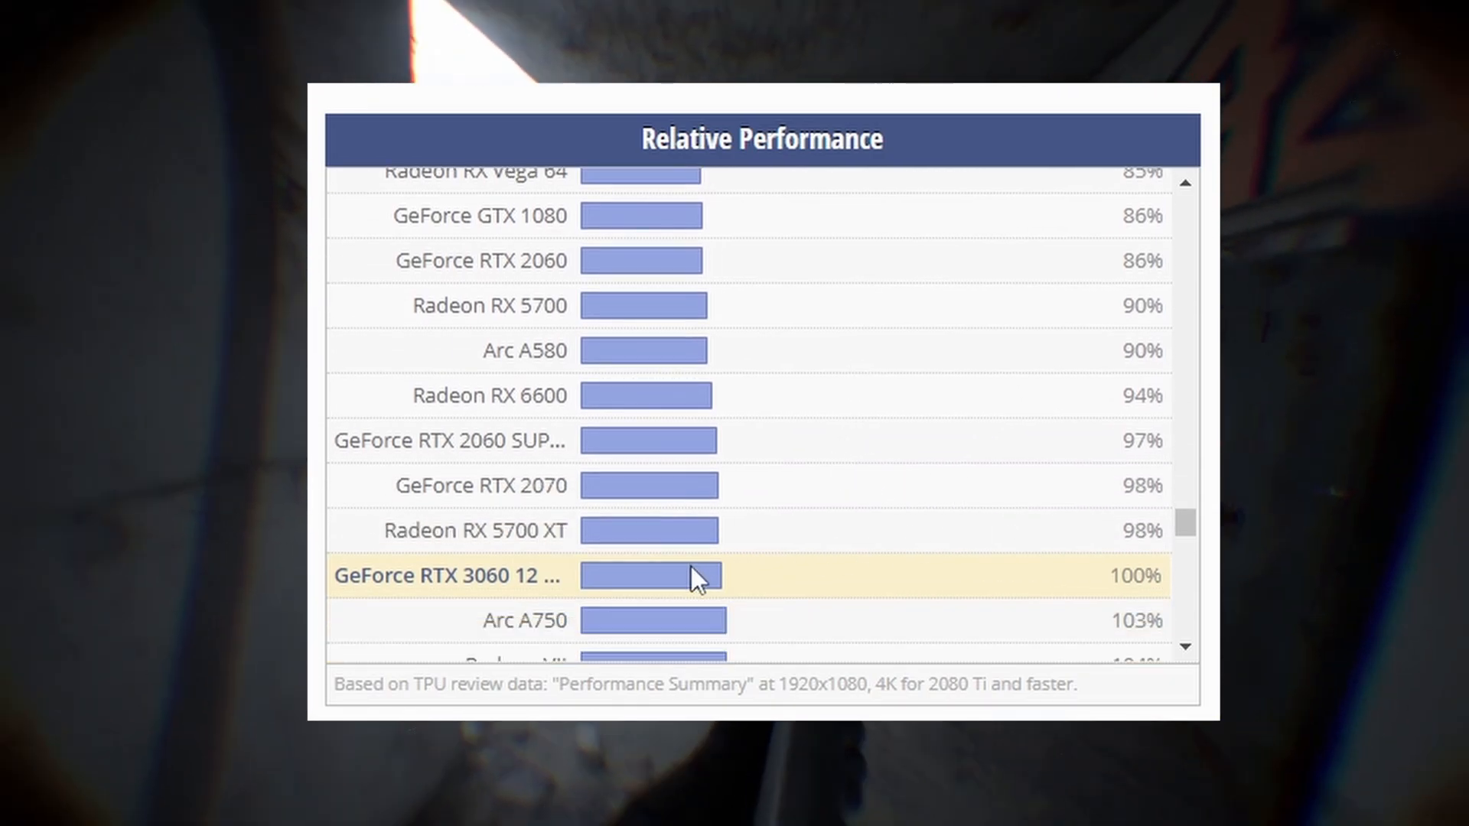
{"action": "scroll", "scroll_direction": "down", "scroll_amount": 3}
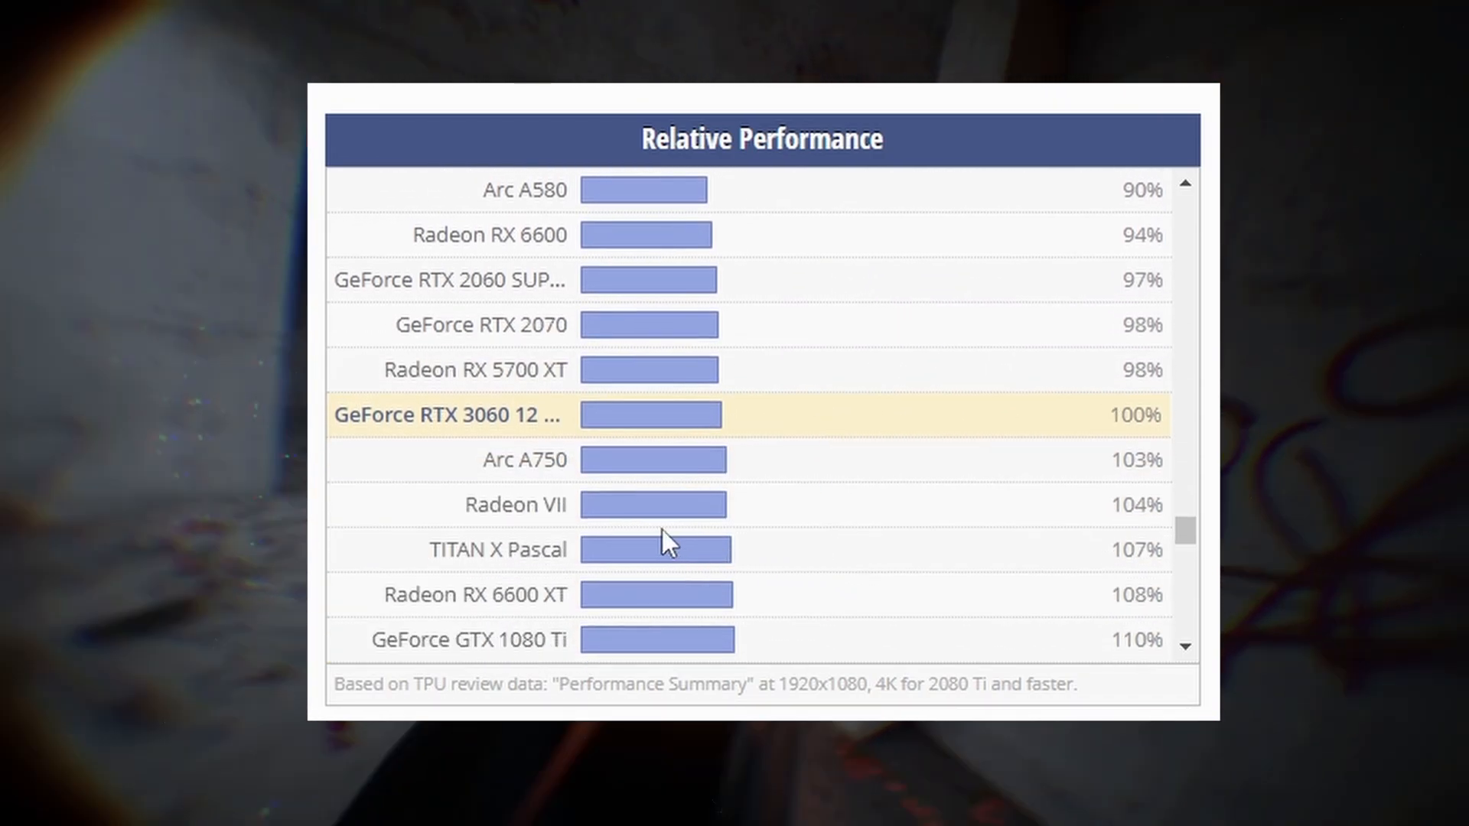
{"action": "mouse_move", "coordinate": [472, 593]}
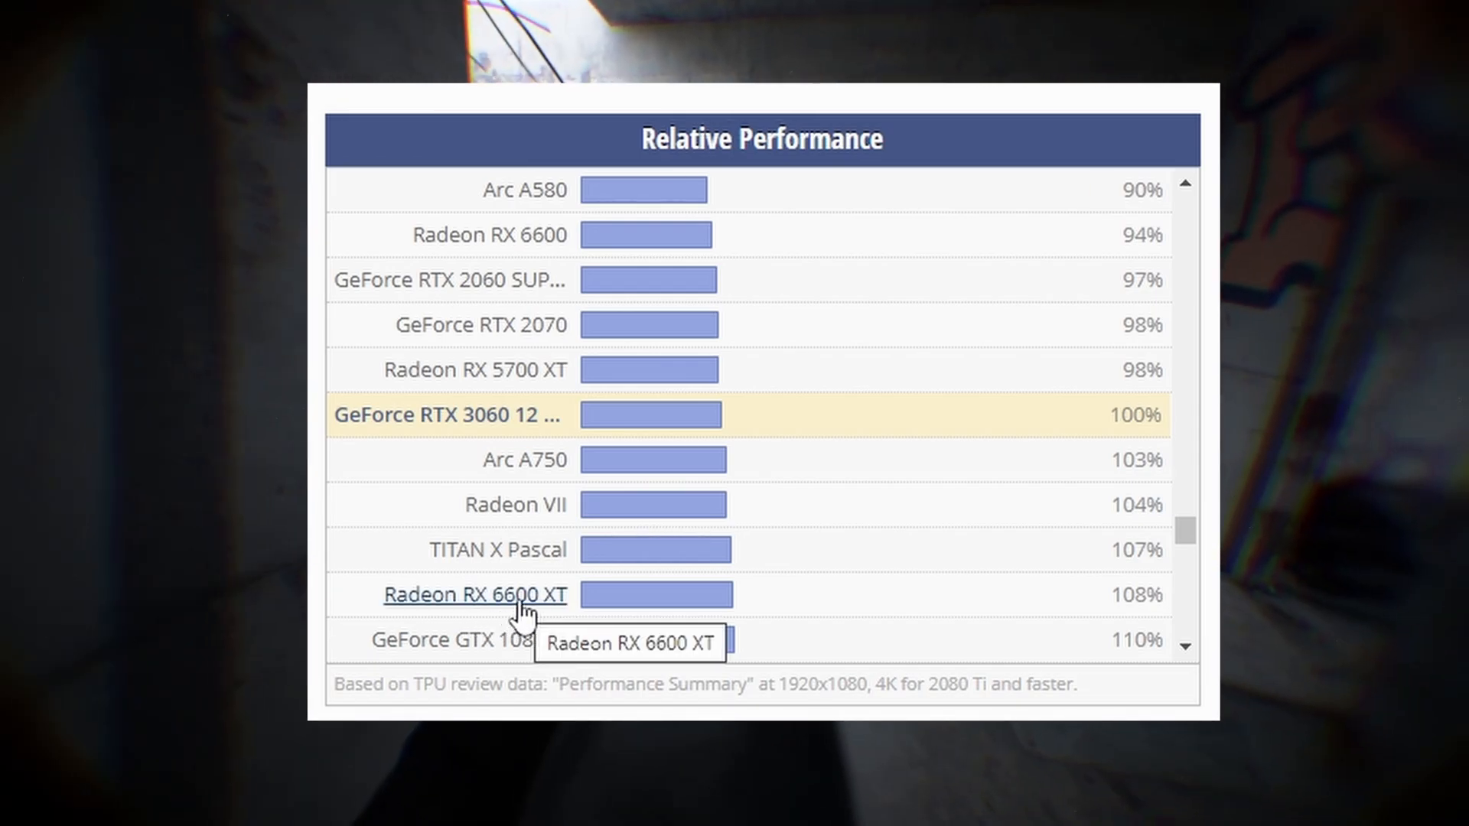
{"action": "mouse_move", "coordinate": [798, 494]}
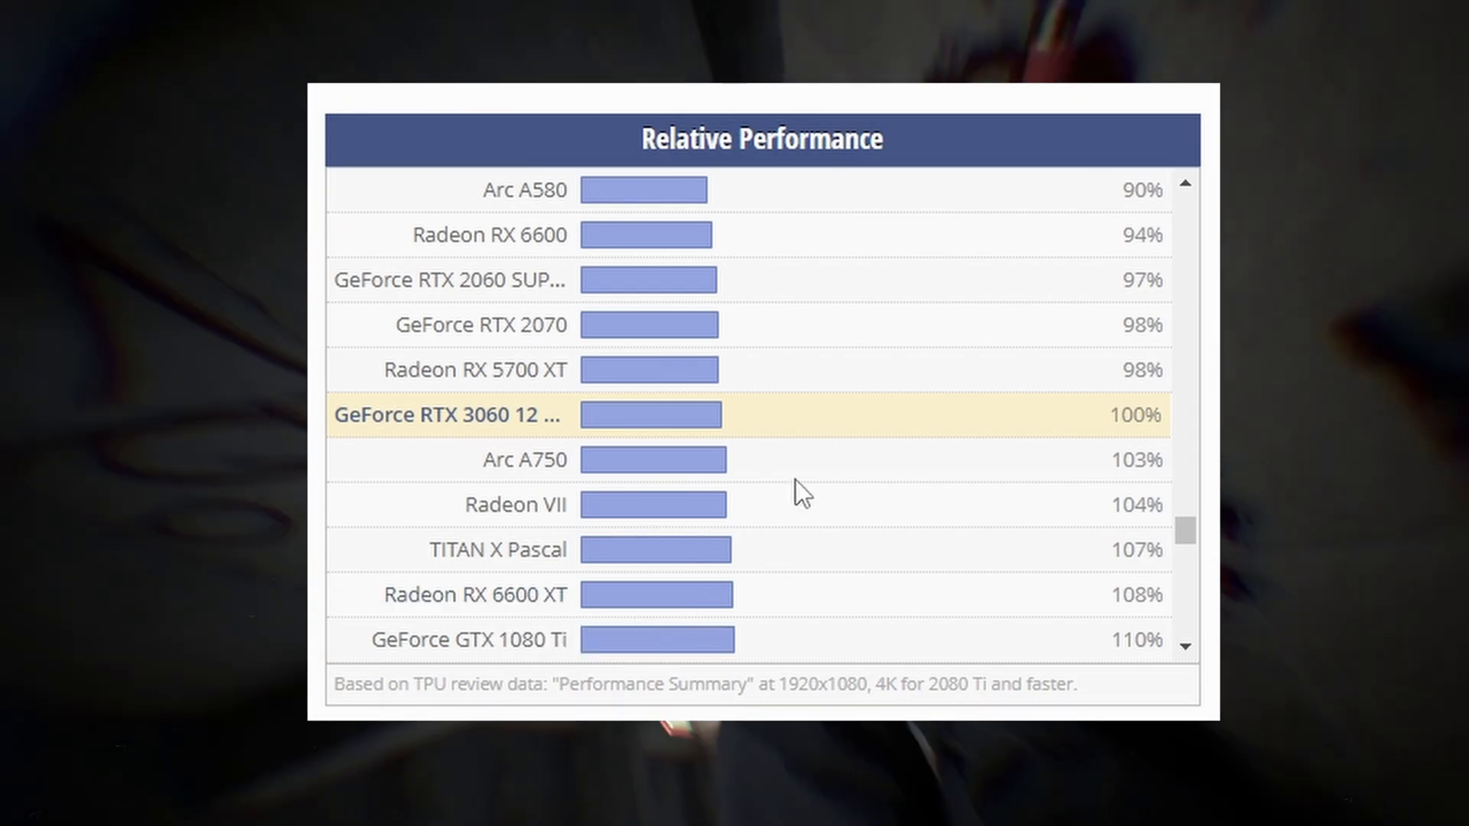
{"action": "mouse_move", "coordinate": [1007, 684]}
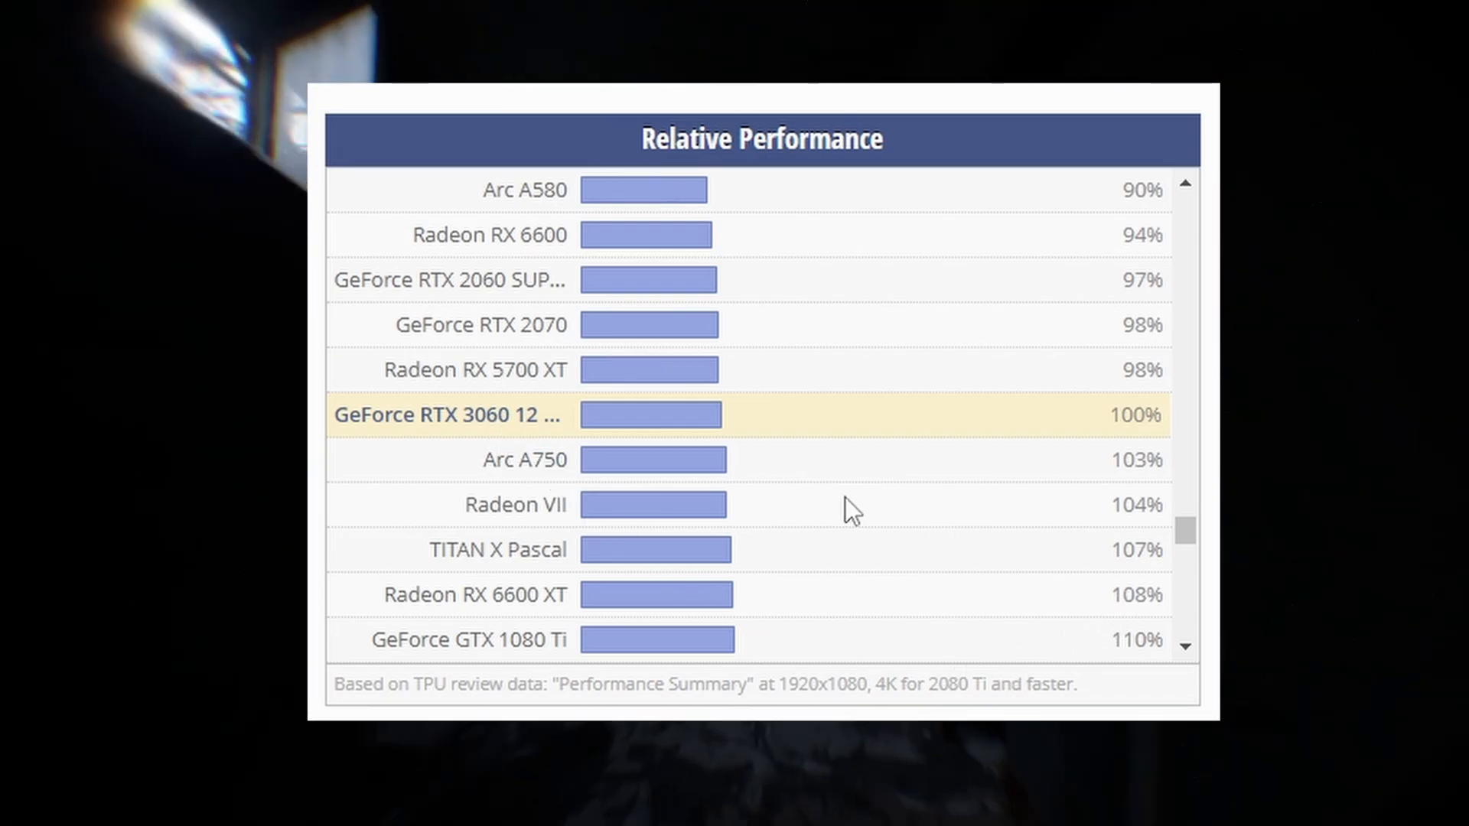
{"action": "scroll", "scroll_direction": "up", "scroll_amount": 3}
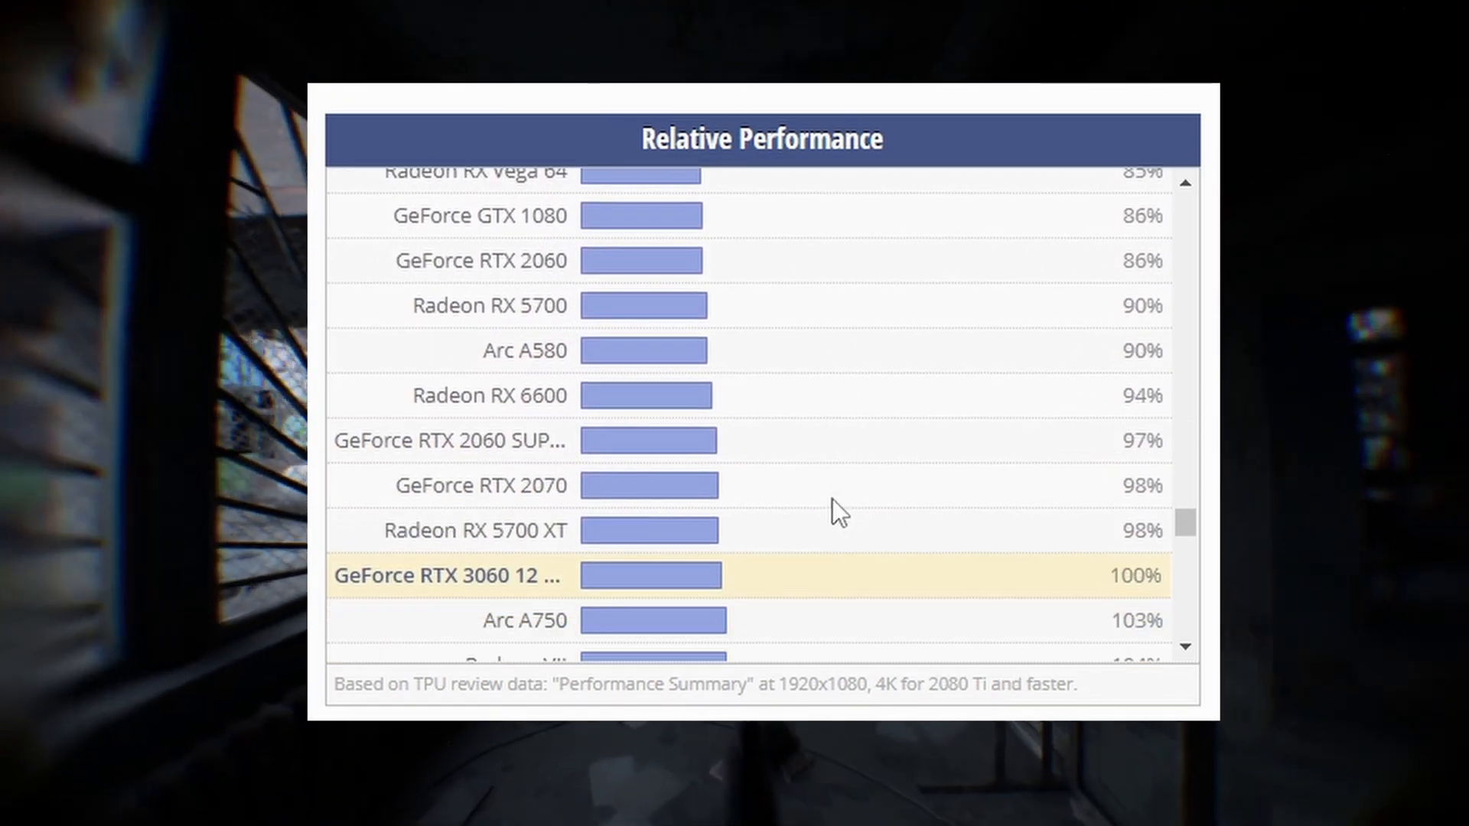
{"action": "mouse_move", "coordinate": [1112, 498]}
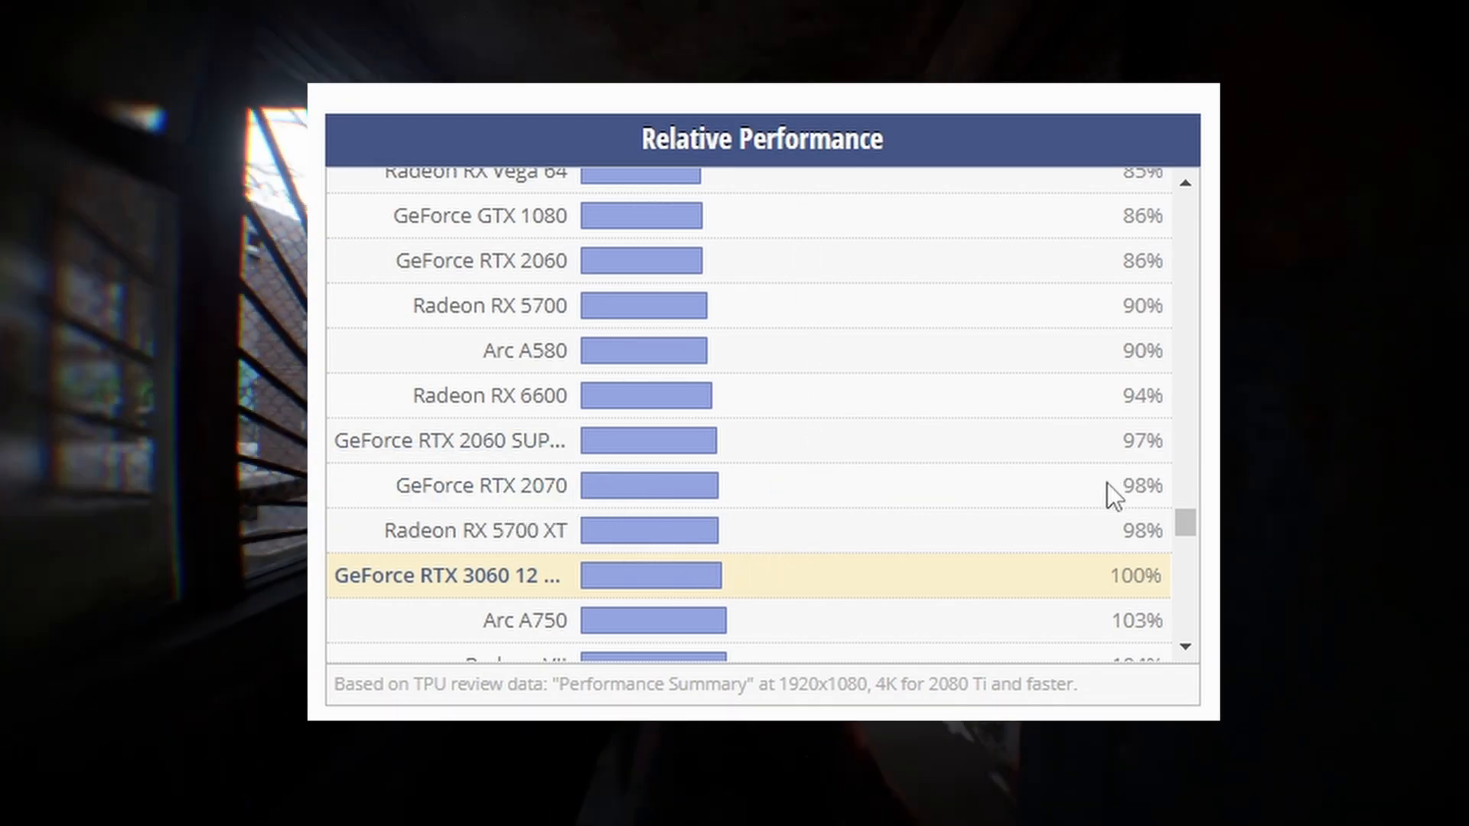
{"action": "scroll", "scroll_direction": "down", "scroll_amount": 3}
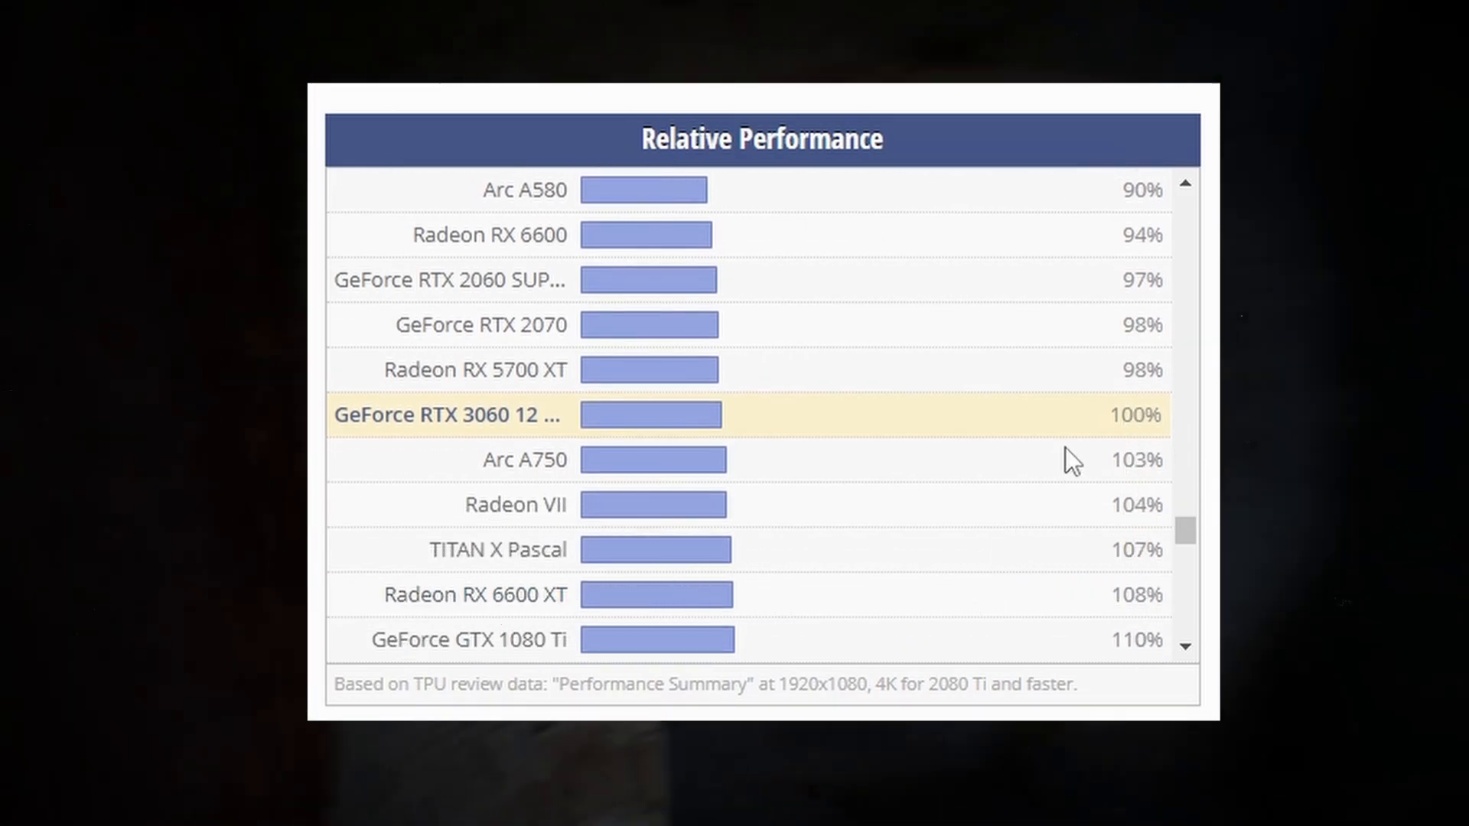
{"action": "mouse_move", "coordinate": [777, 422]}
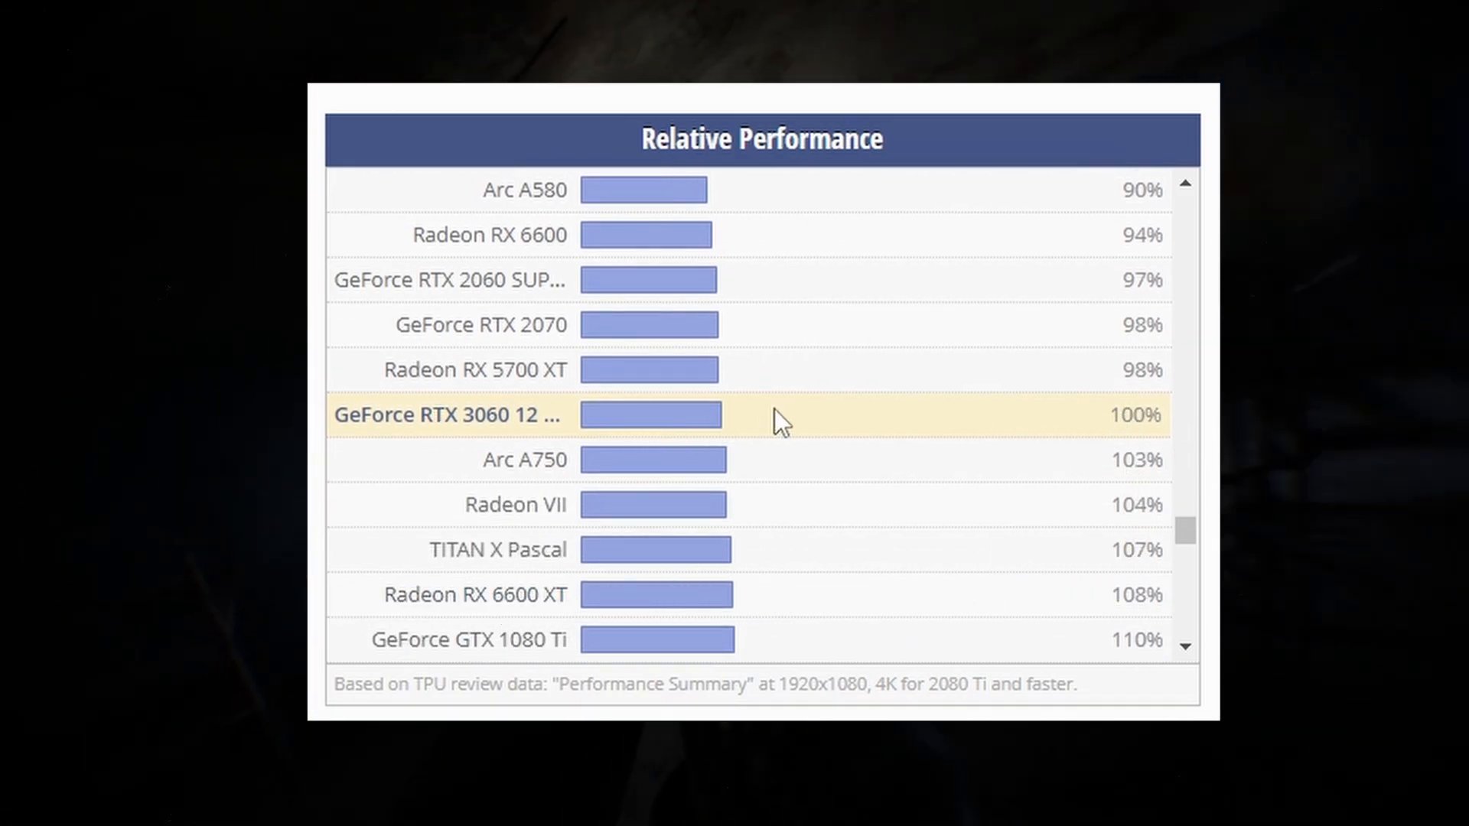
{"action": "scroll", "scroll_direction": "up", "scroll_amount": 3}
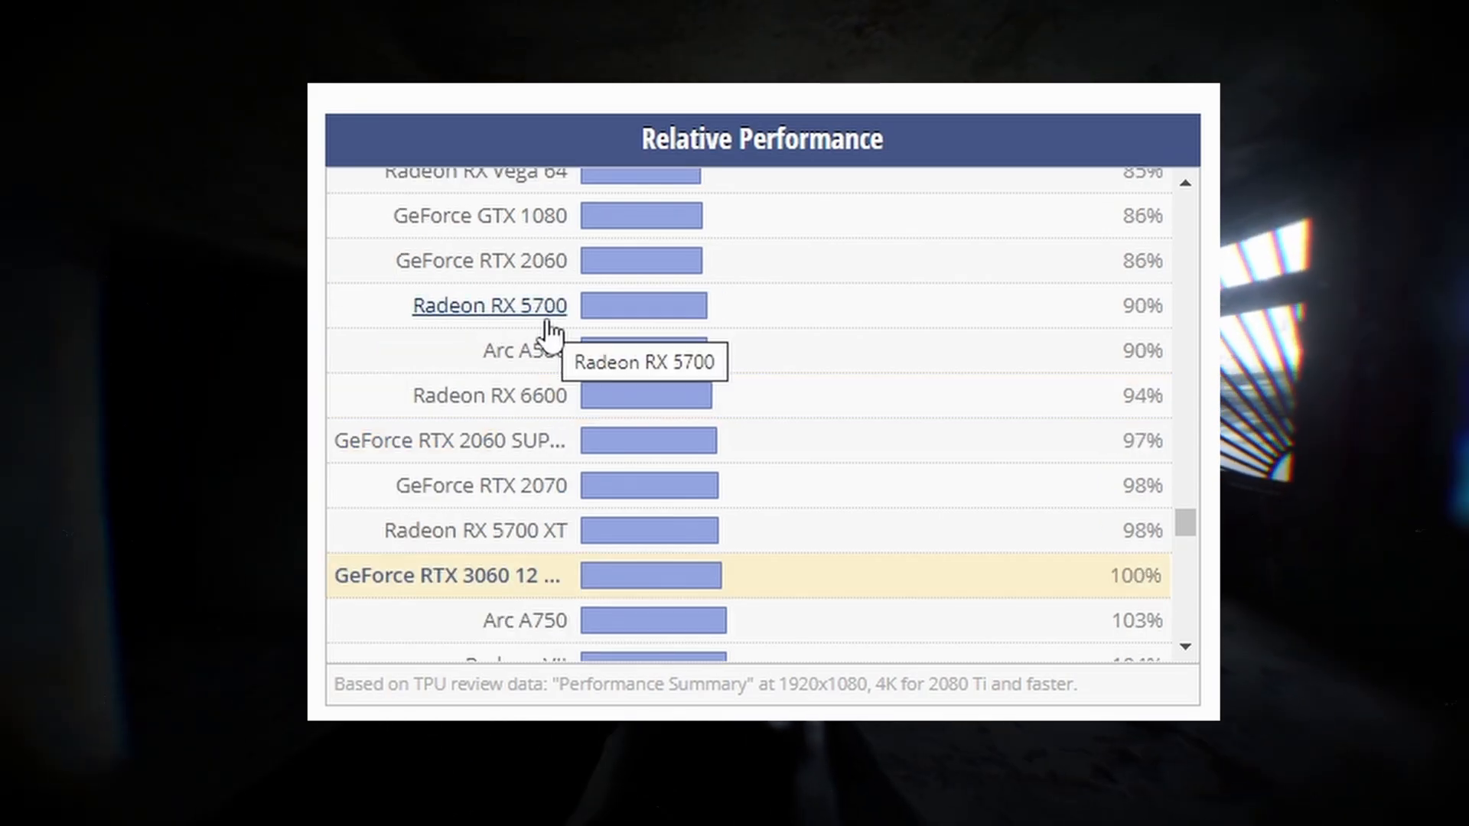
{"action": "scroll", "scroll_direction": "down", "scroll_amount": 3}
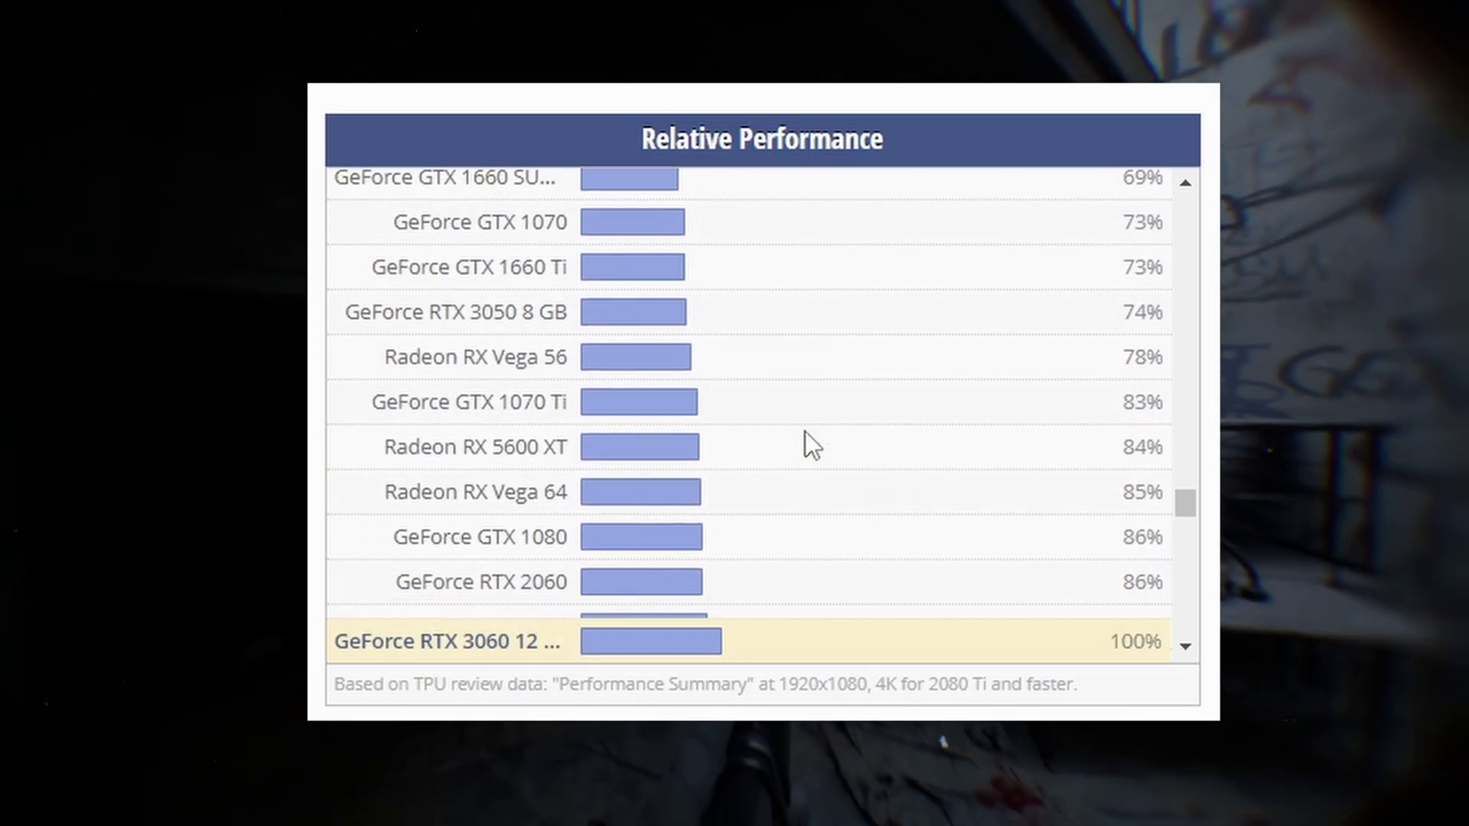
{"action": "scroll", "scroll_direction": "up", "scroll_amount": 3}
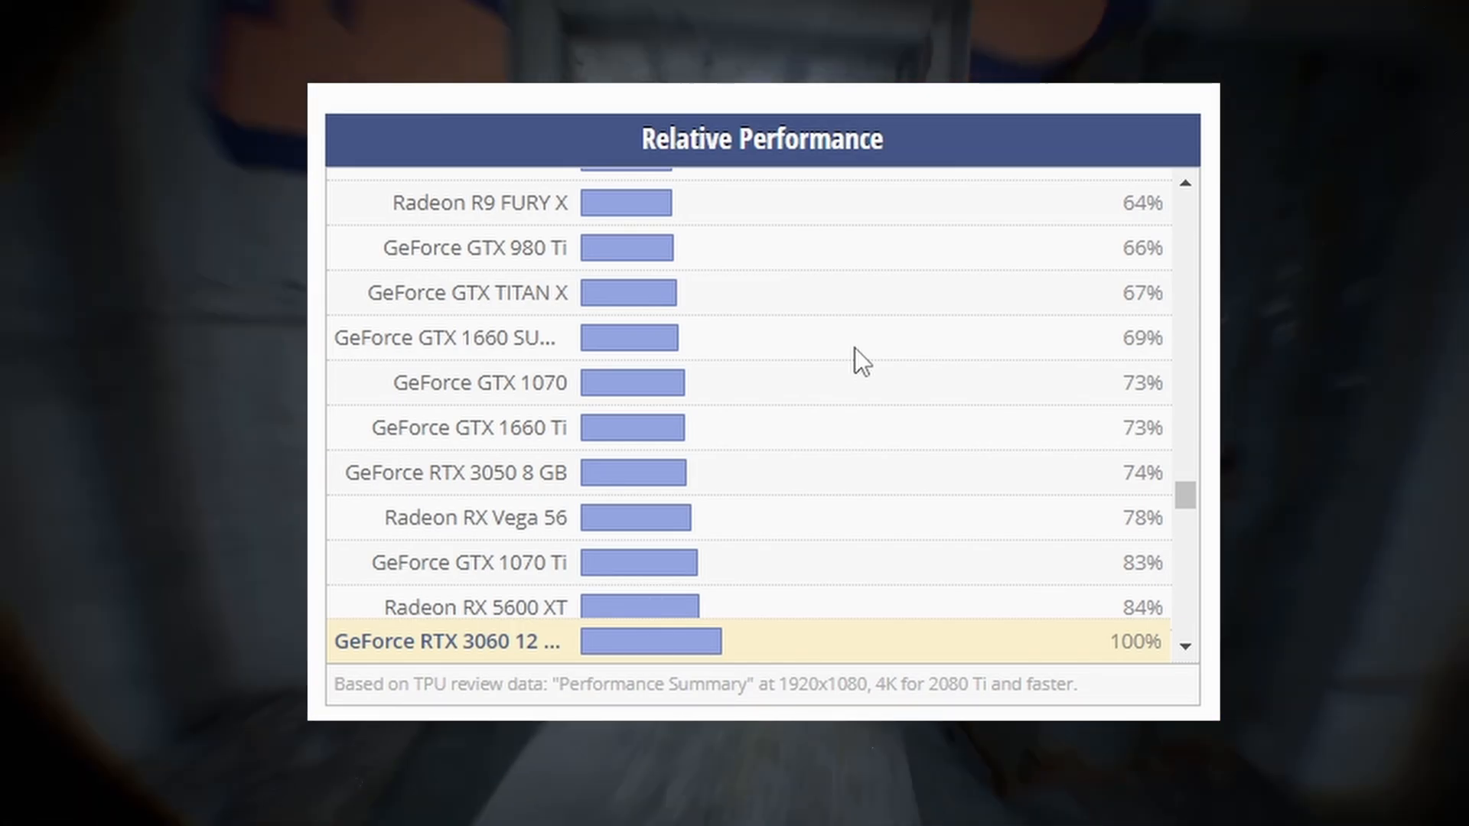
{"action": "mouse_move", "coordinate": [707, 534]}
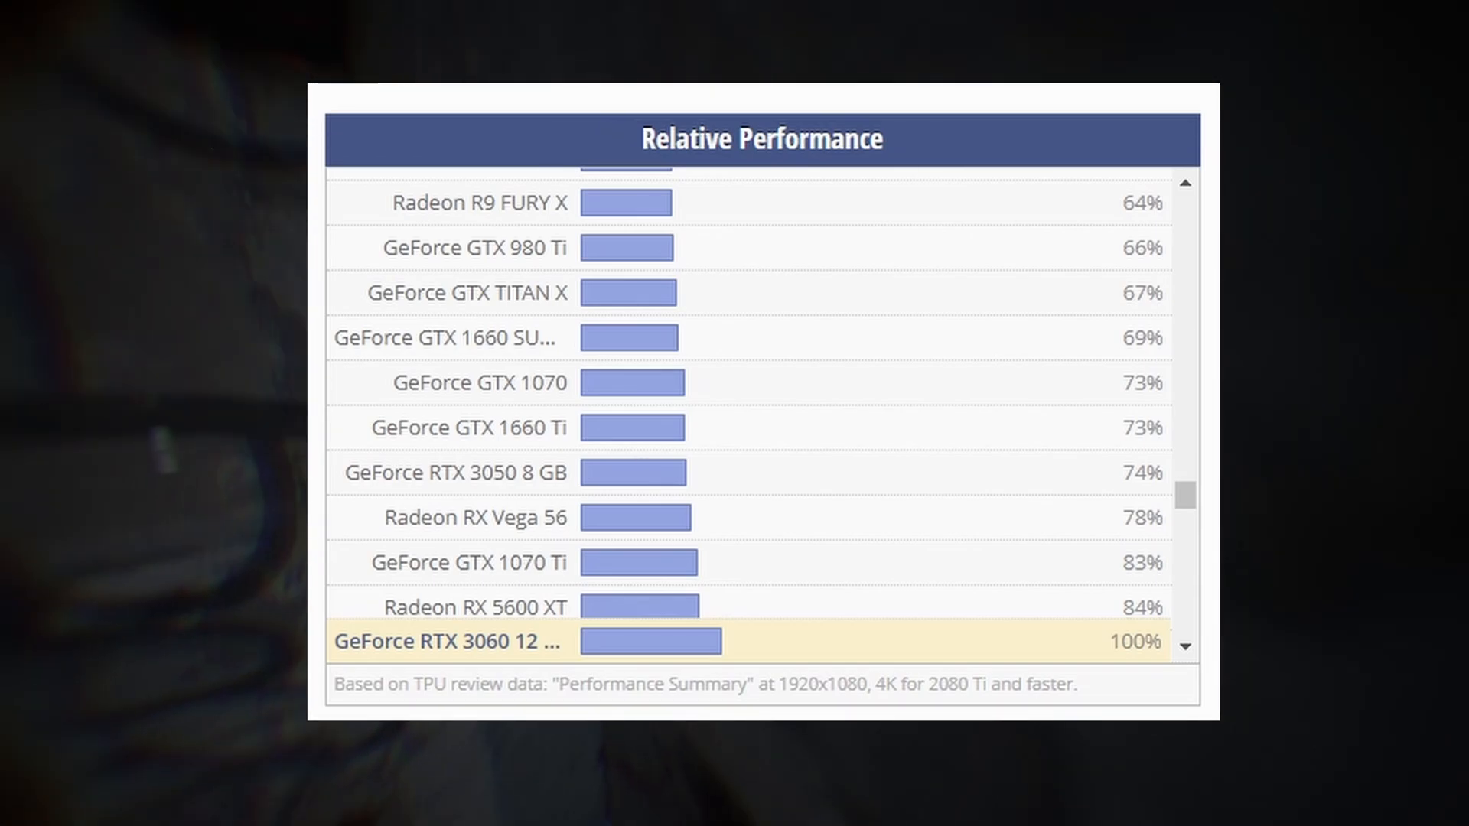
{"action": "scroll", "scroll_direction": "down", "scroll_amount": 3}
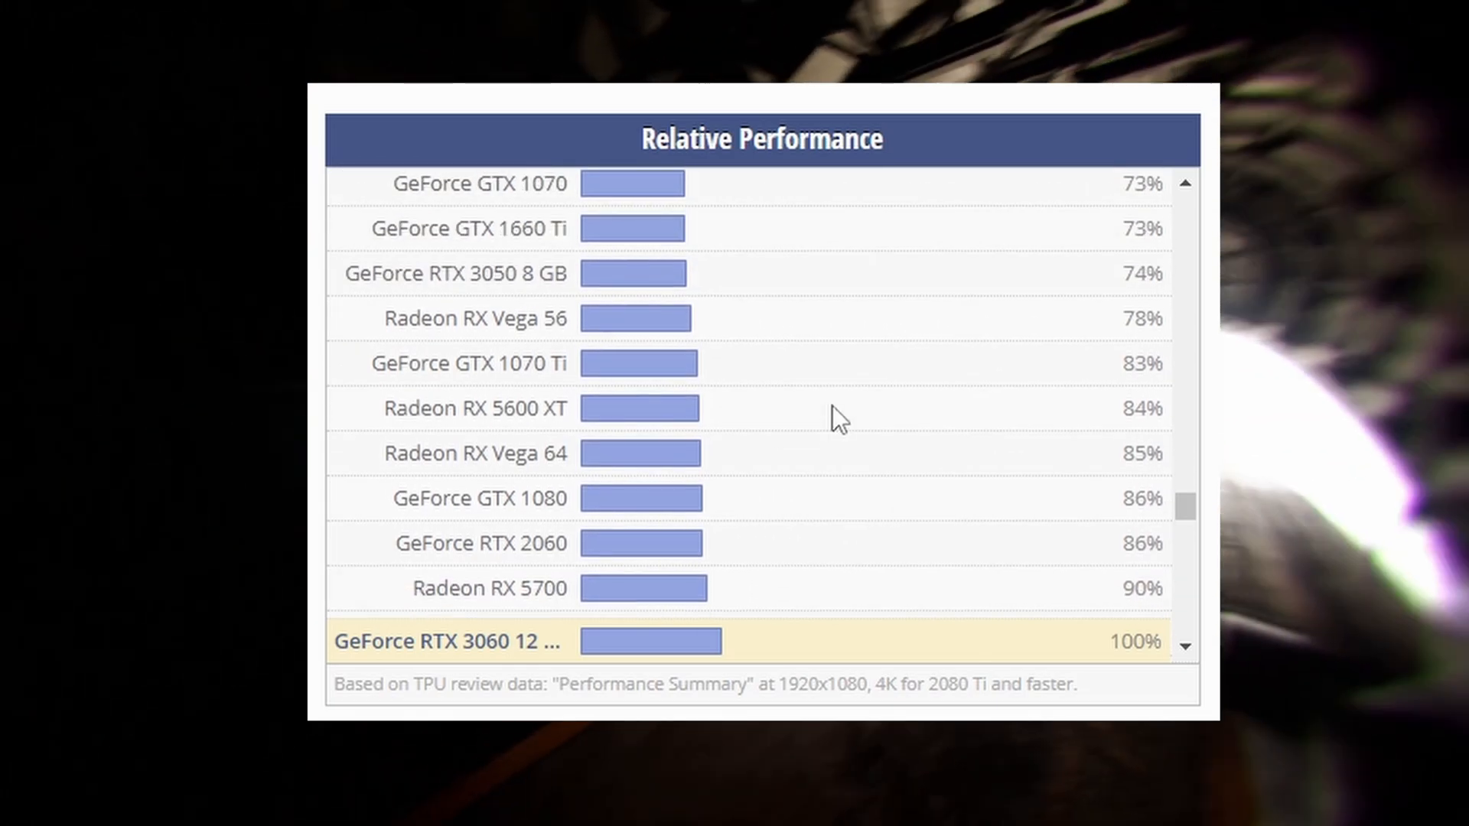
{"action": "scroll", "scroll_direction": "up", "scroll_amount": 3}
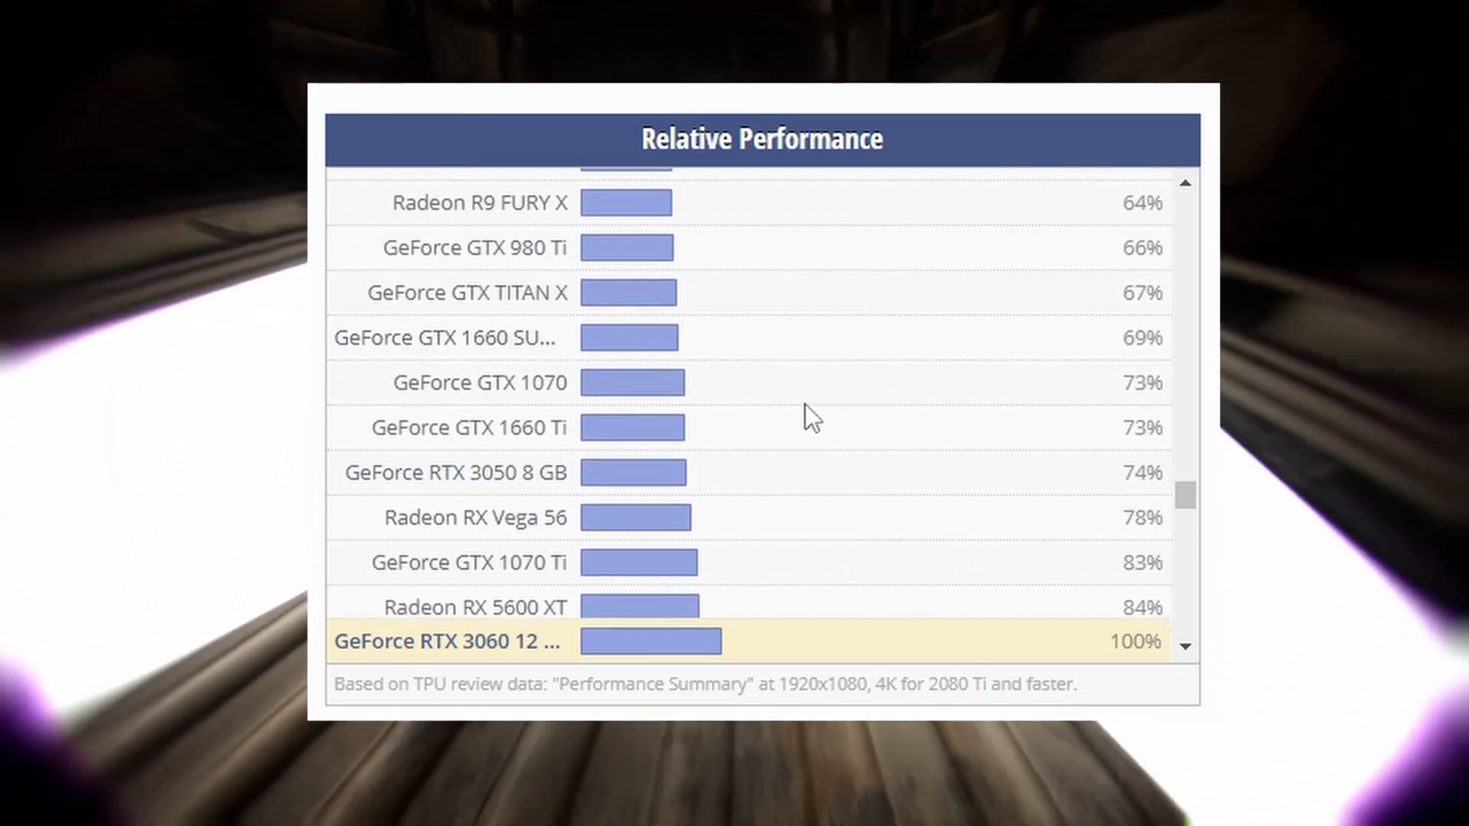
{"action": "scroll", "scroll_direction": "up", "scroll_amount": 3}
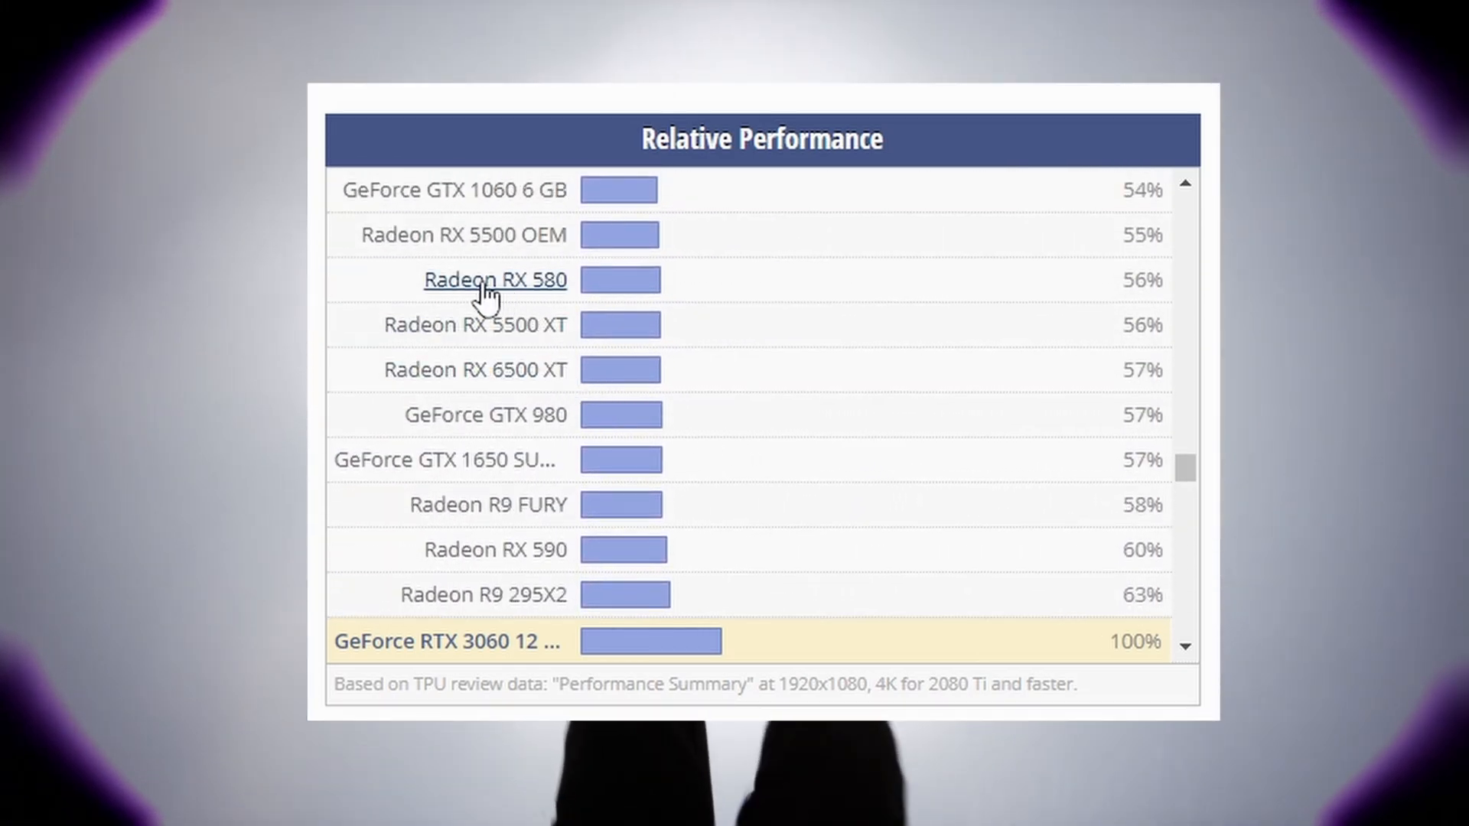
{"action": "mouse_move", "coordinate": [1131, 293]}
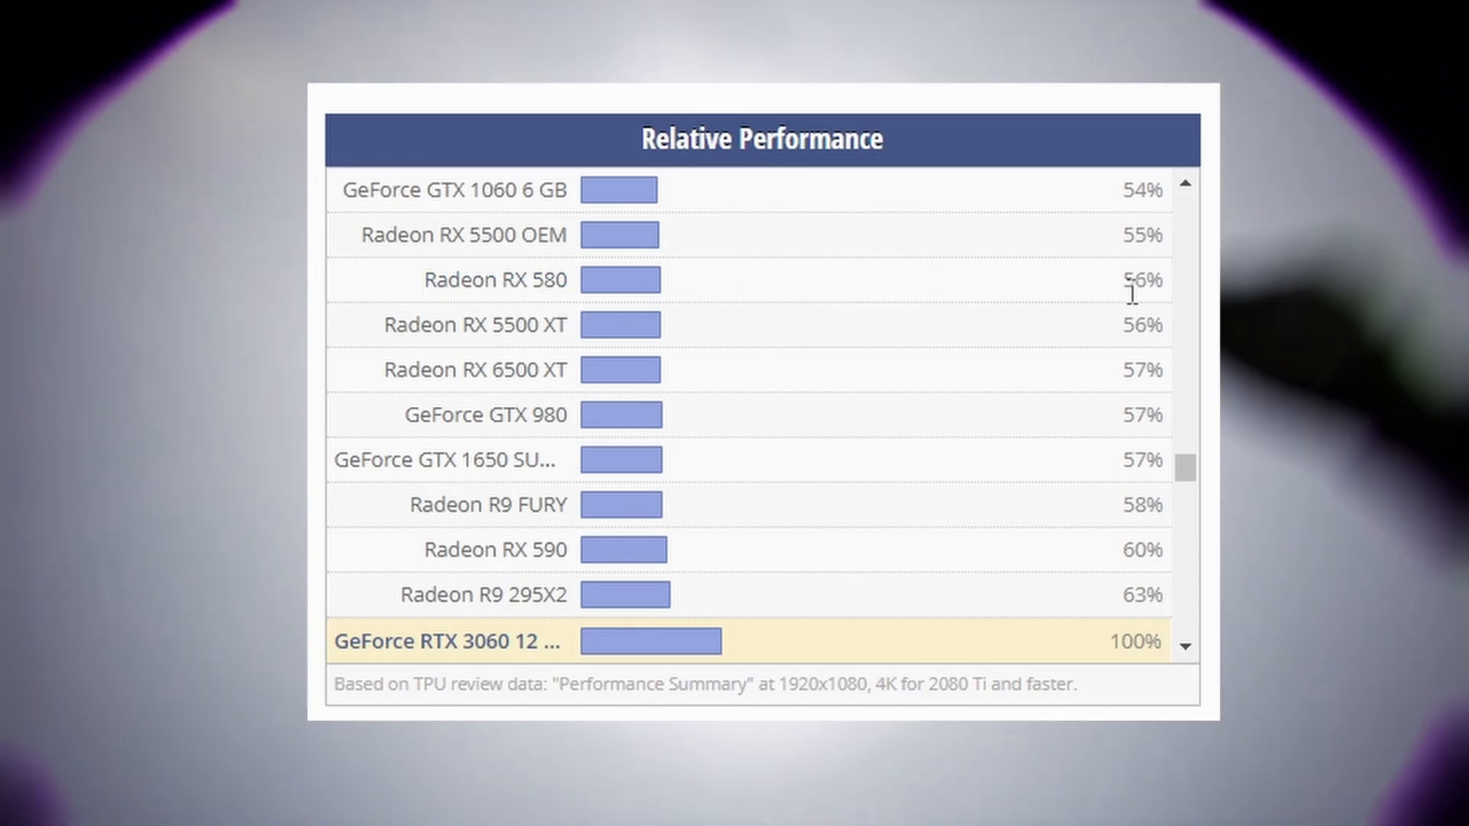
{"action": "mouse_move", "coordinate": [676, 292]}
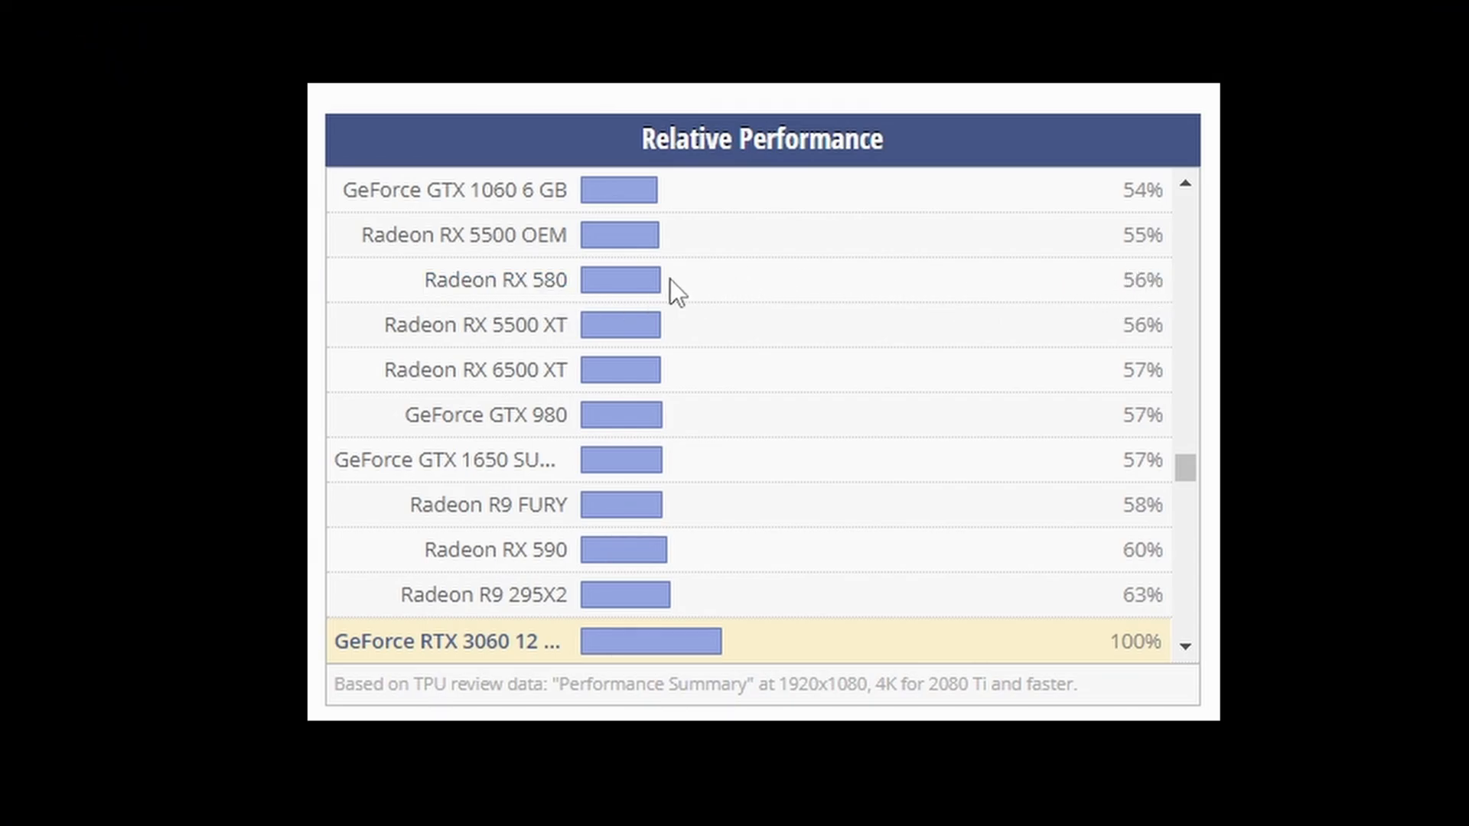
{"action": "mouse_move", "coordinate": [739, 300]}
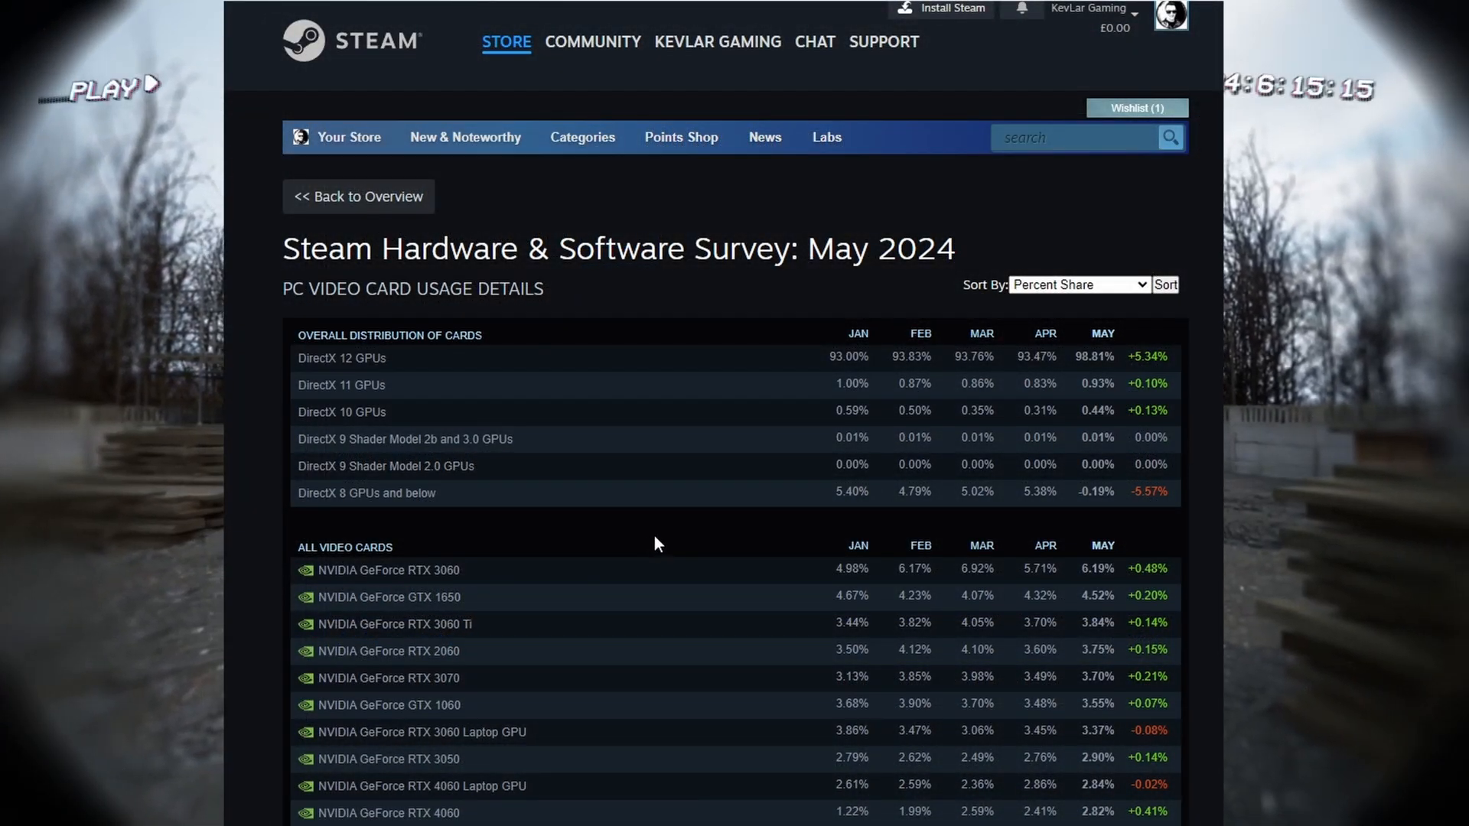
{"action": "mouse_move", "coordinate": [636, 332]}
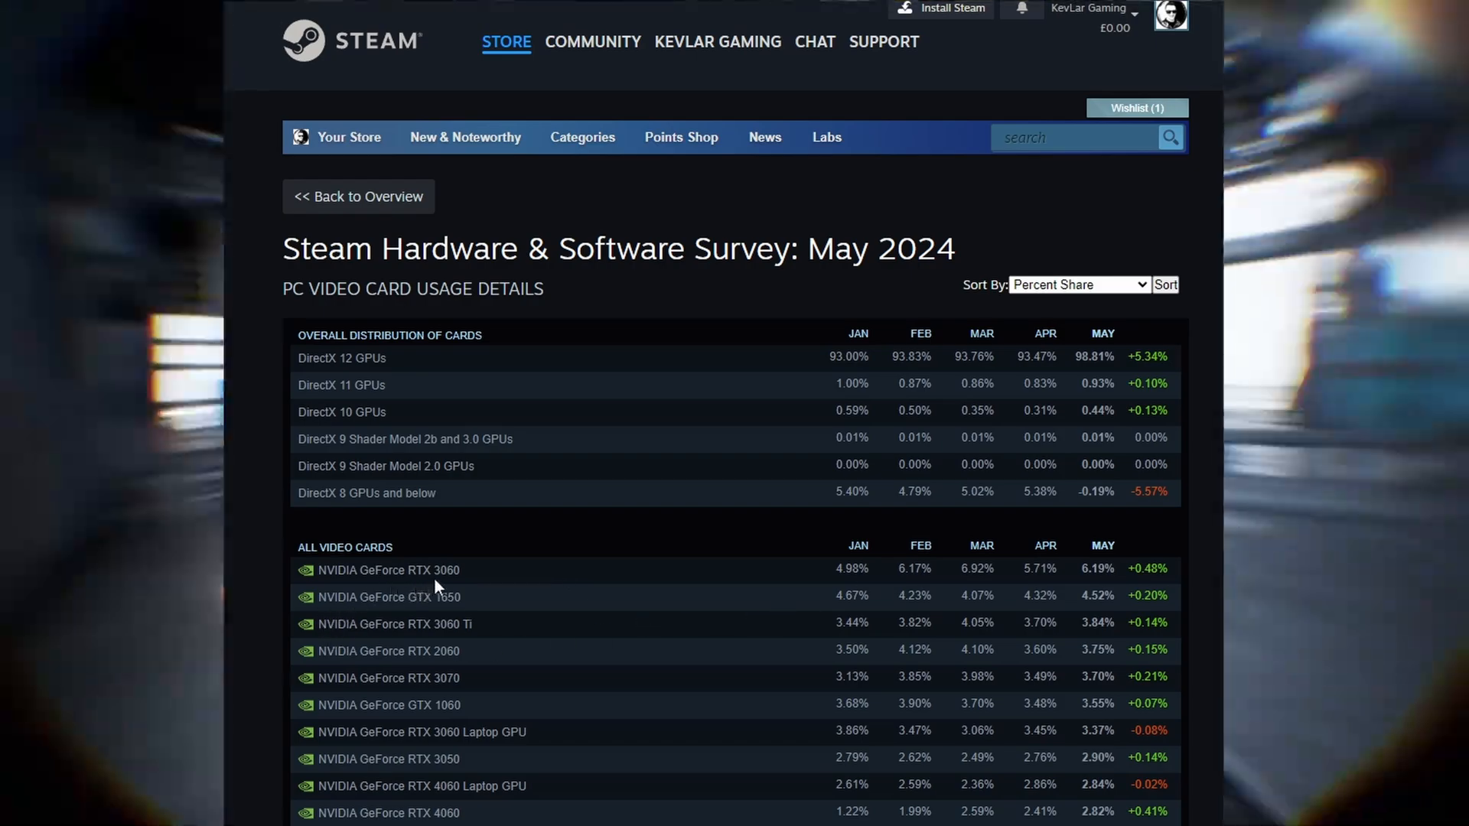
{"action": "mouse_move", "coordinate": [511, 598]}
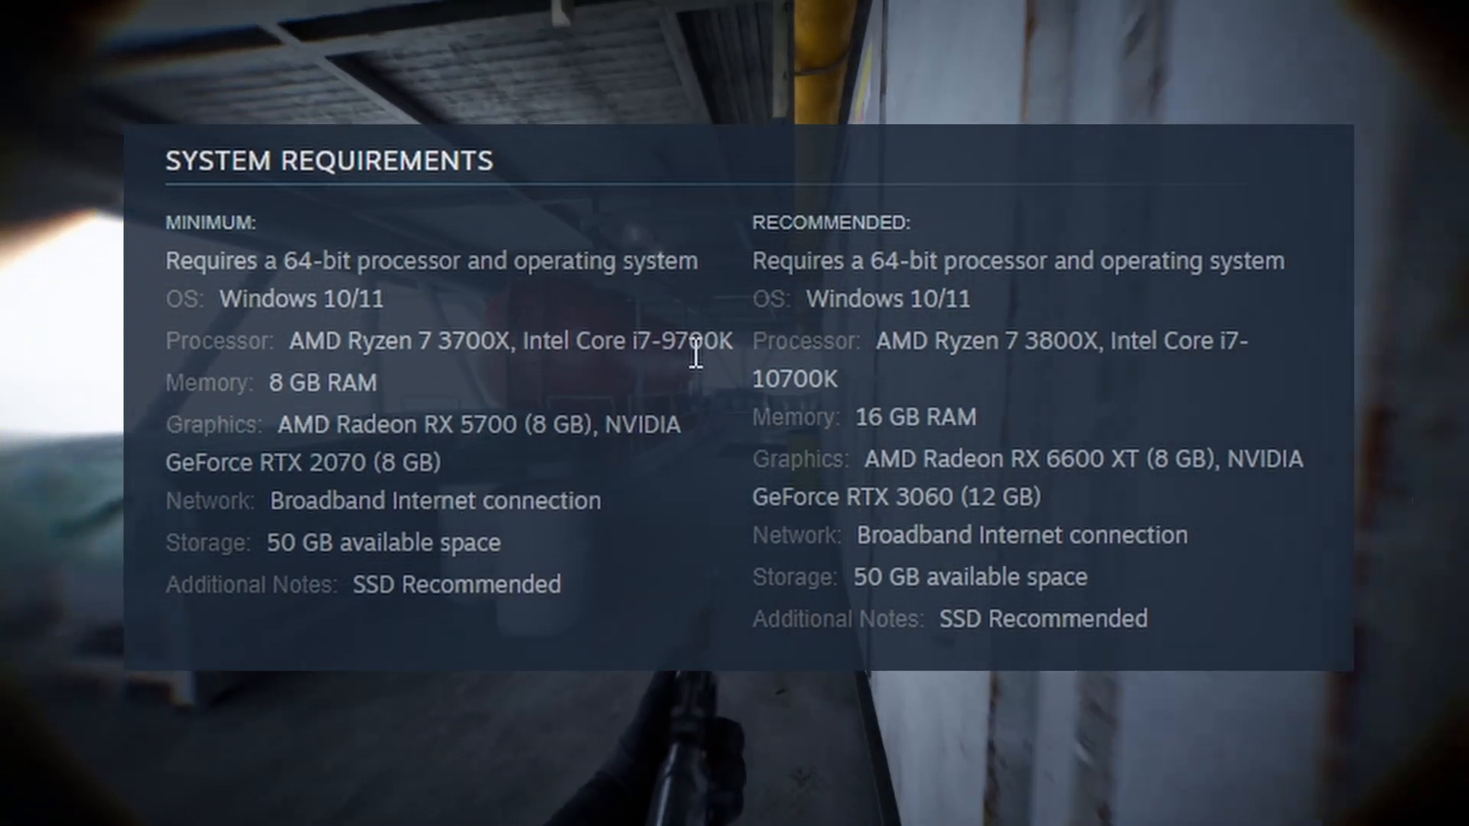
{"action": "mouse_move", "coordinate": [1021, 393]}
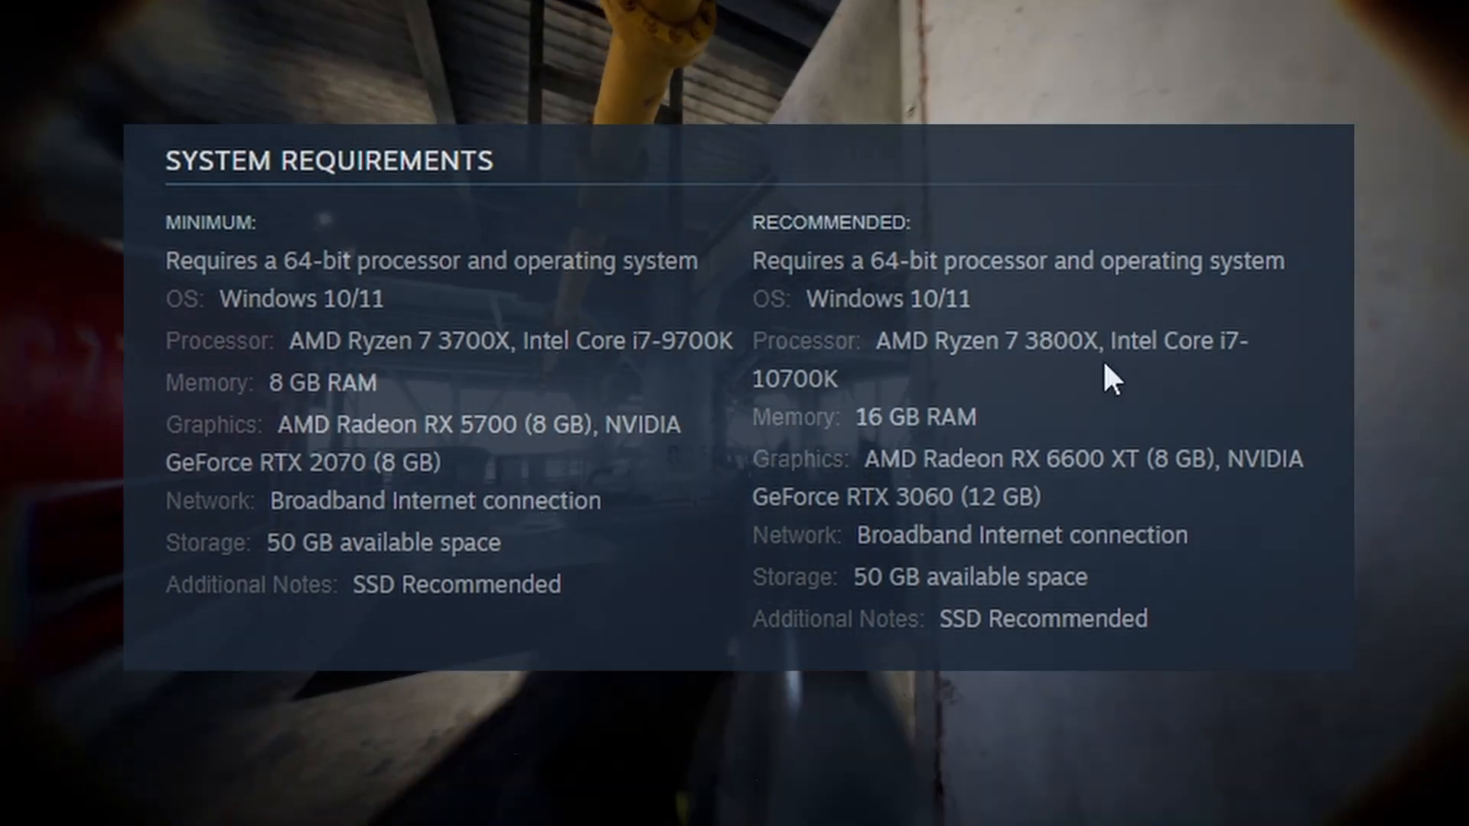
{"action": "mouse_move", "coordinate": [1324, 525]}
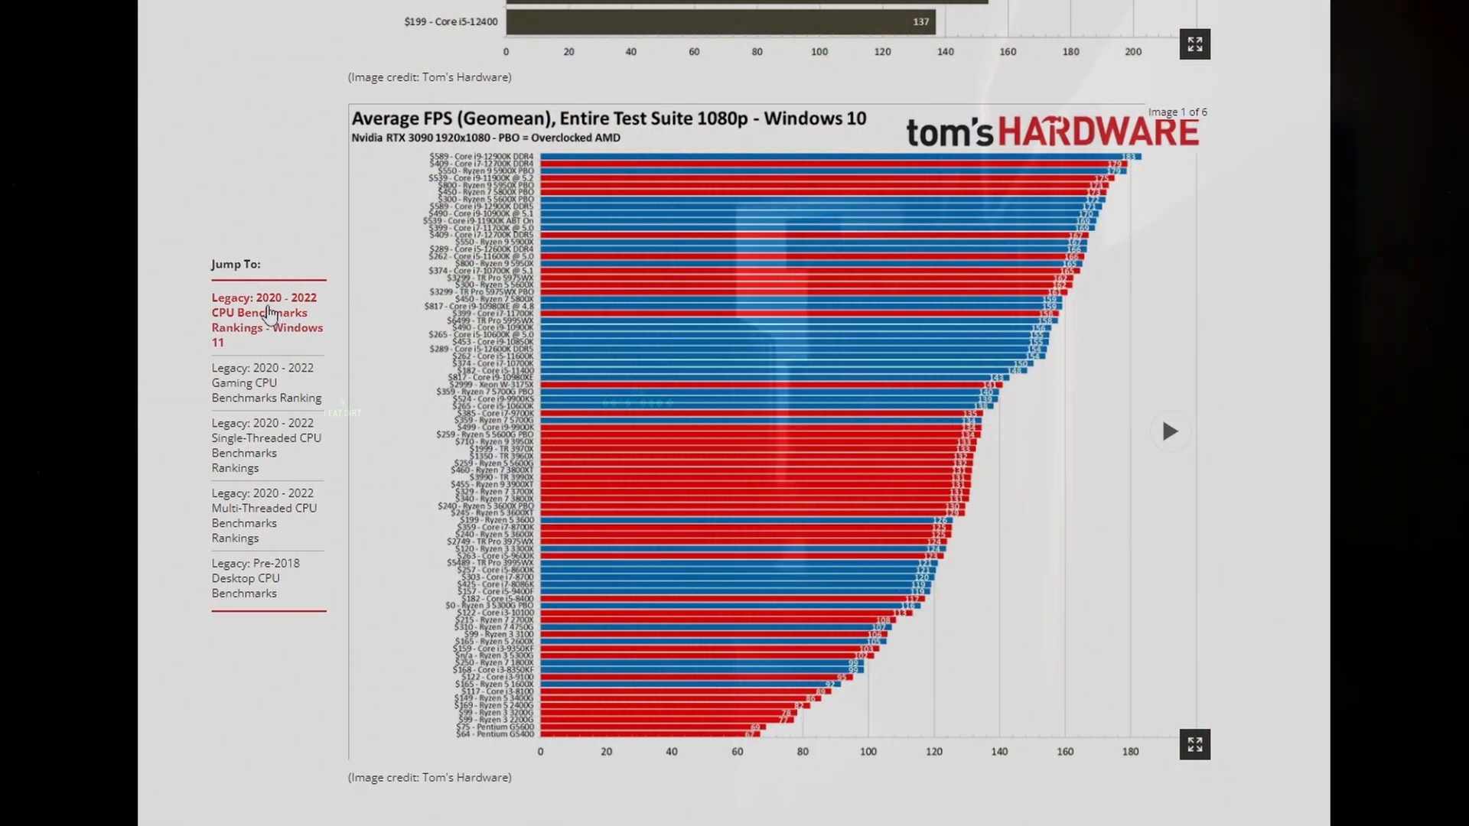
{"action": "mouse_move", "coordinate": [678, 356]}
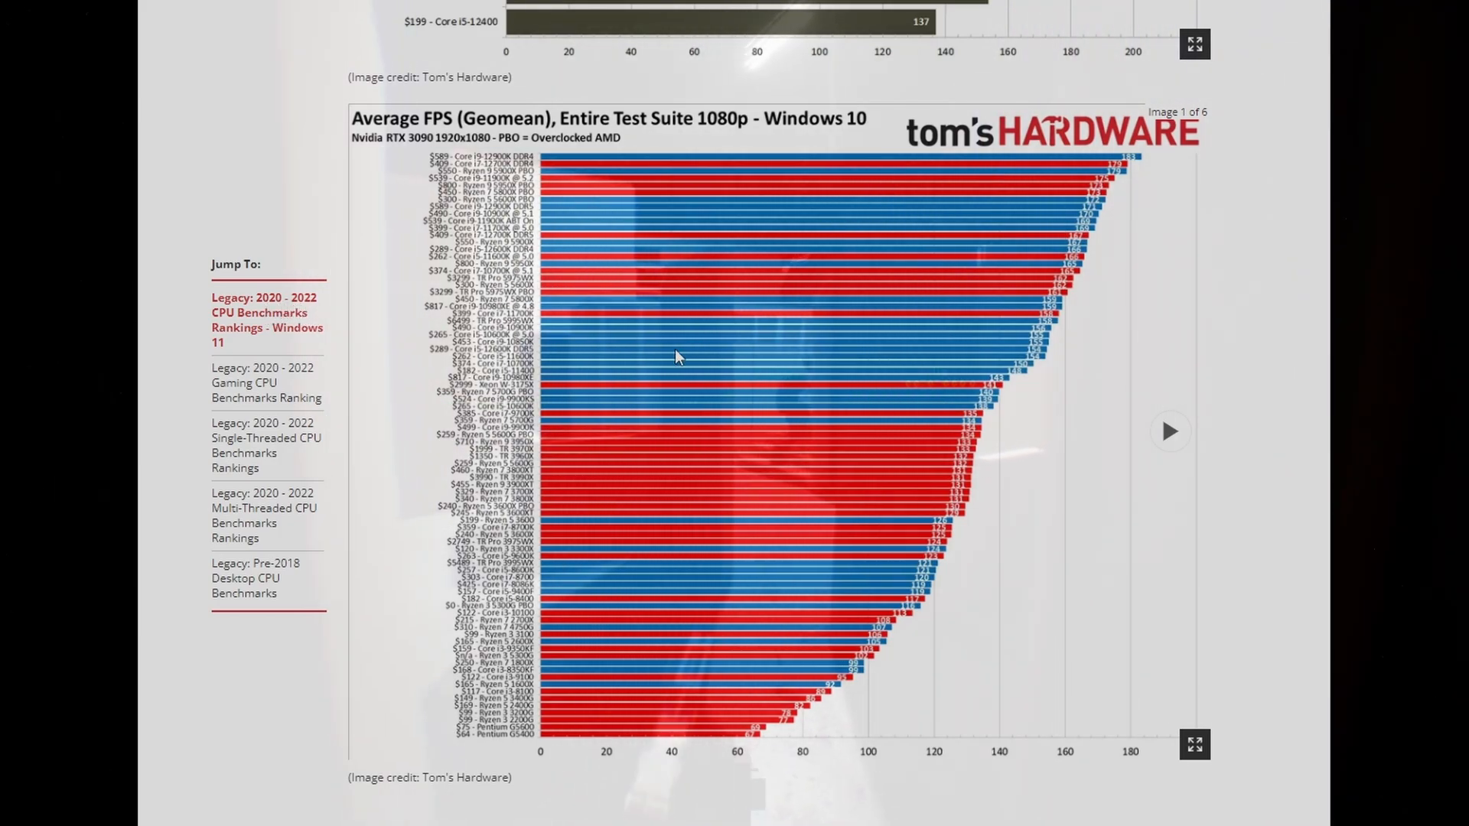
{"action": "mouse_move", "coordinate": [554, 667]}
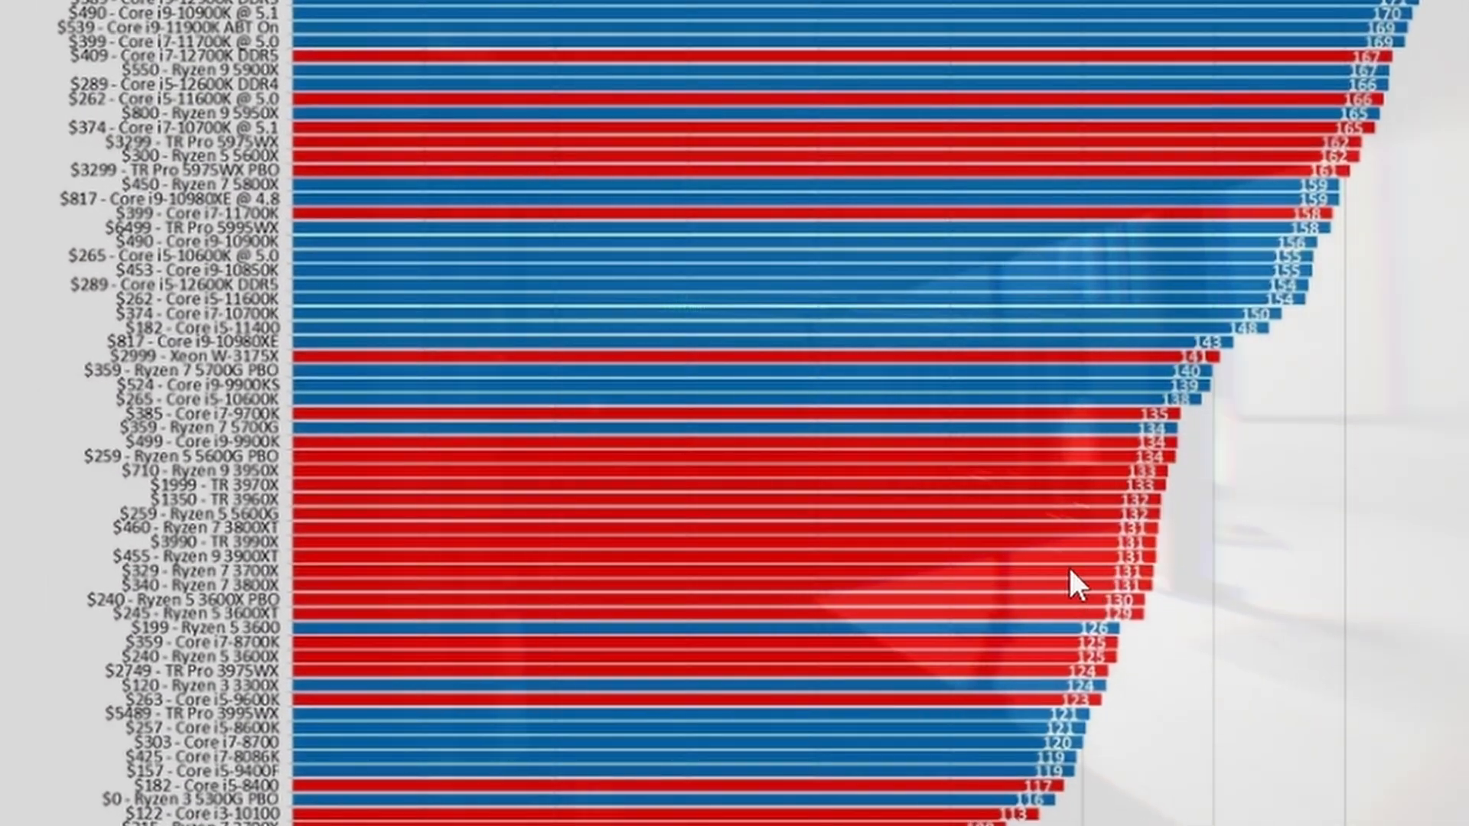
{"action": "mouse_move", "coordinate": [843, 614]}
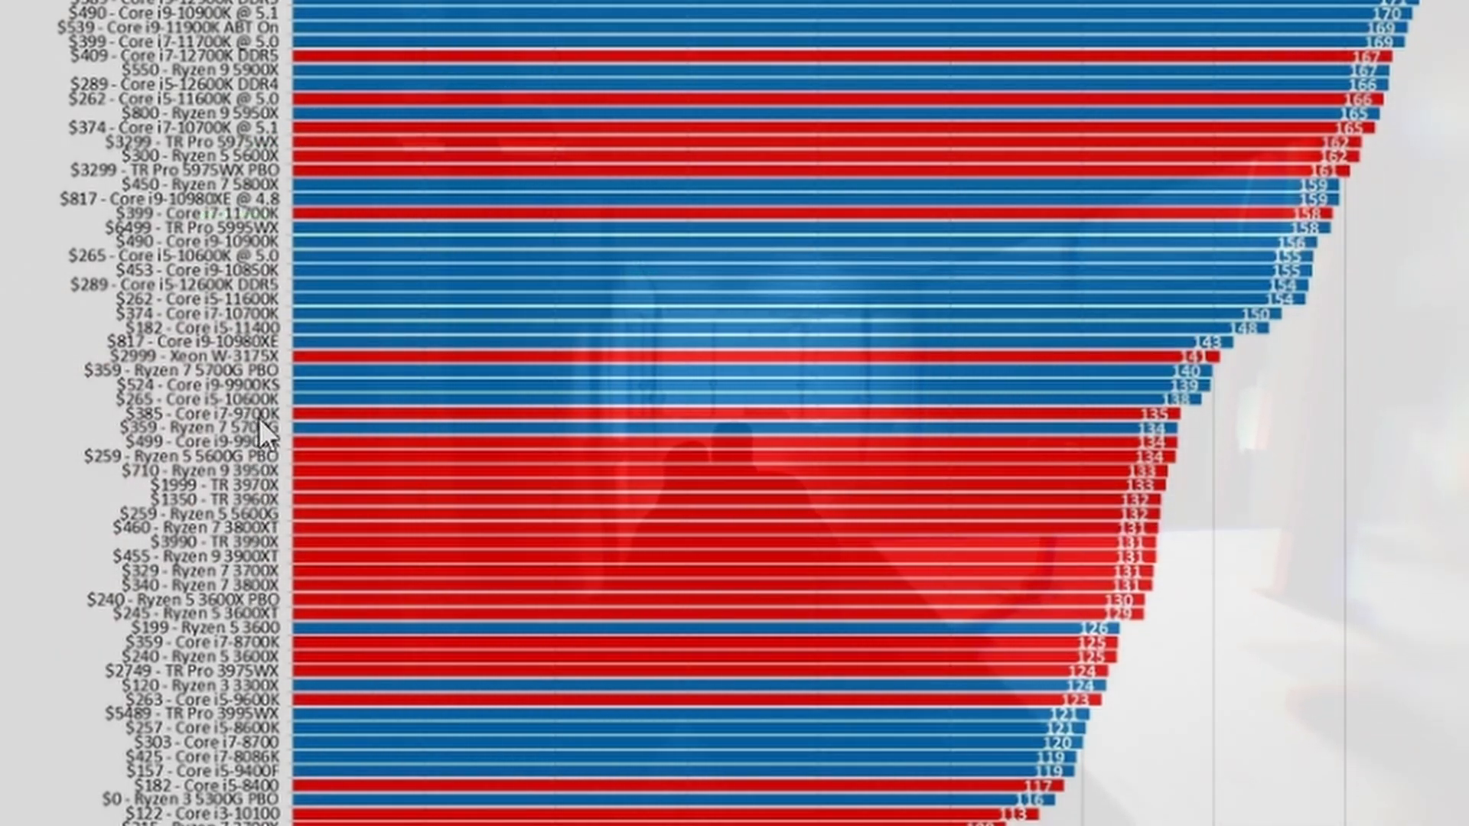
{"action": "mouse_move", "coordinate": [299, 327]}
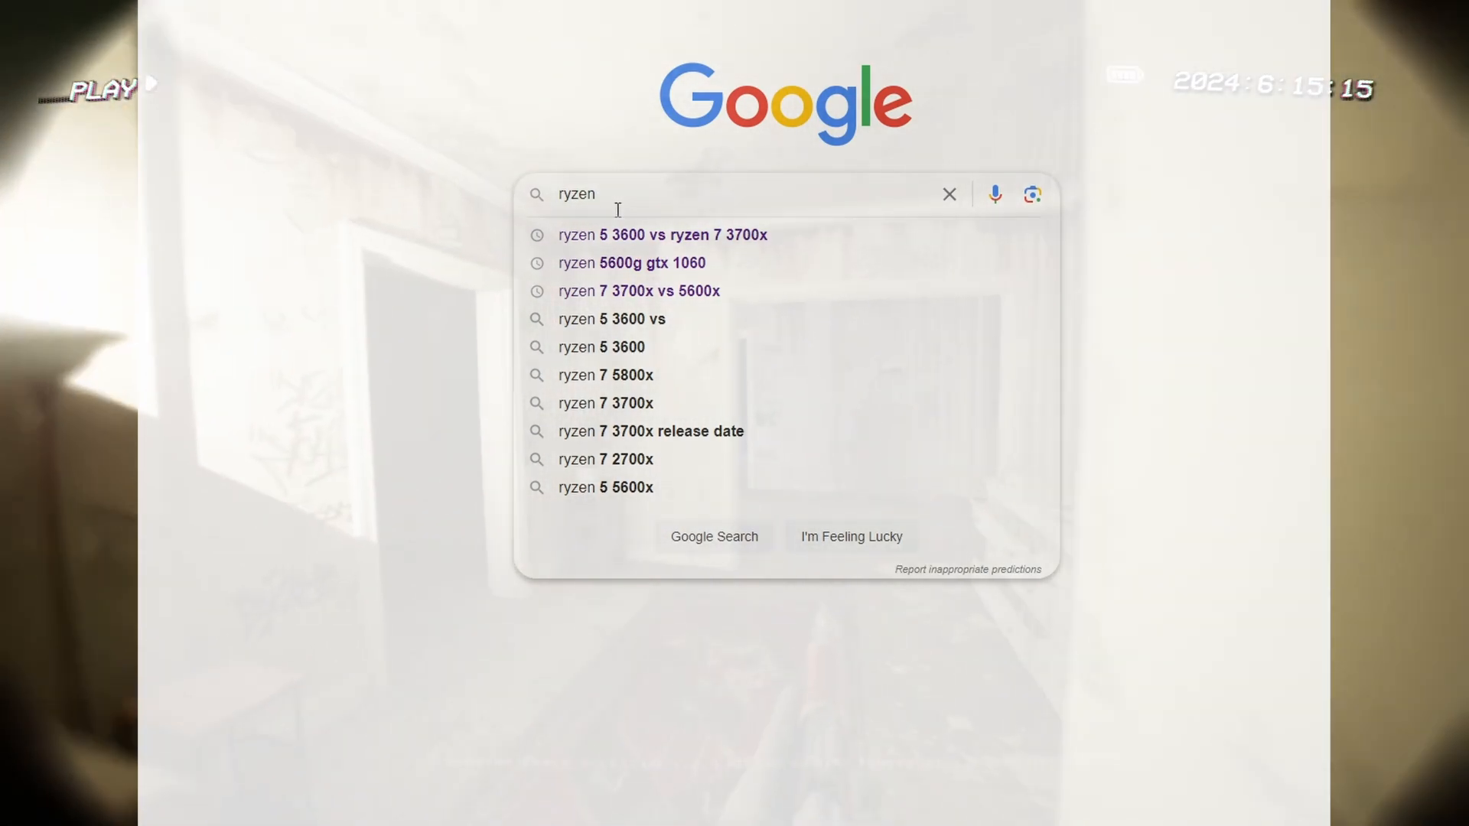
Step: Search Google for 'ryzen 5 3600 v ryzen 7 3700x'
{"action": "type", "text": "5"}
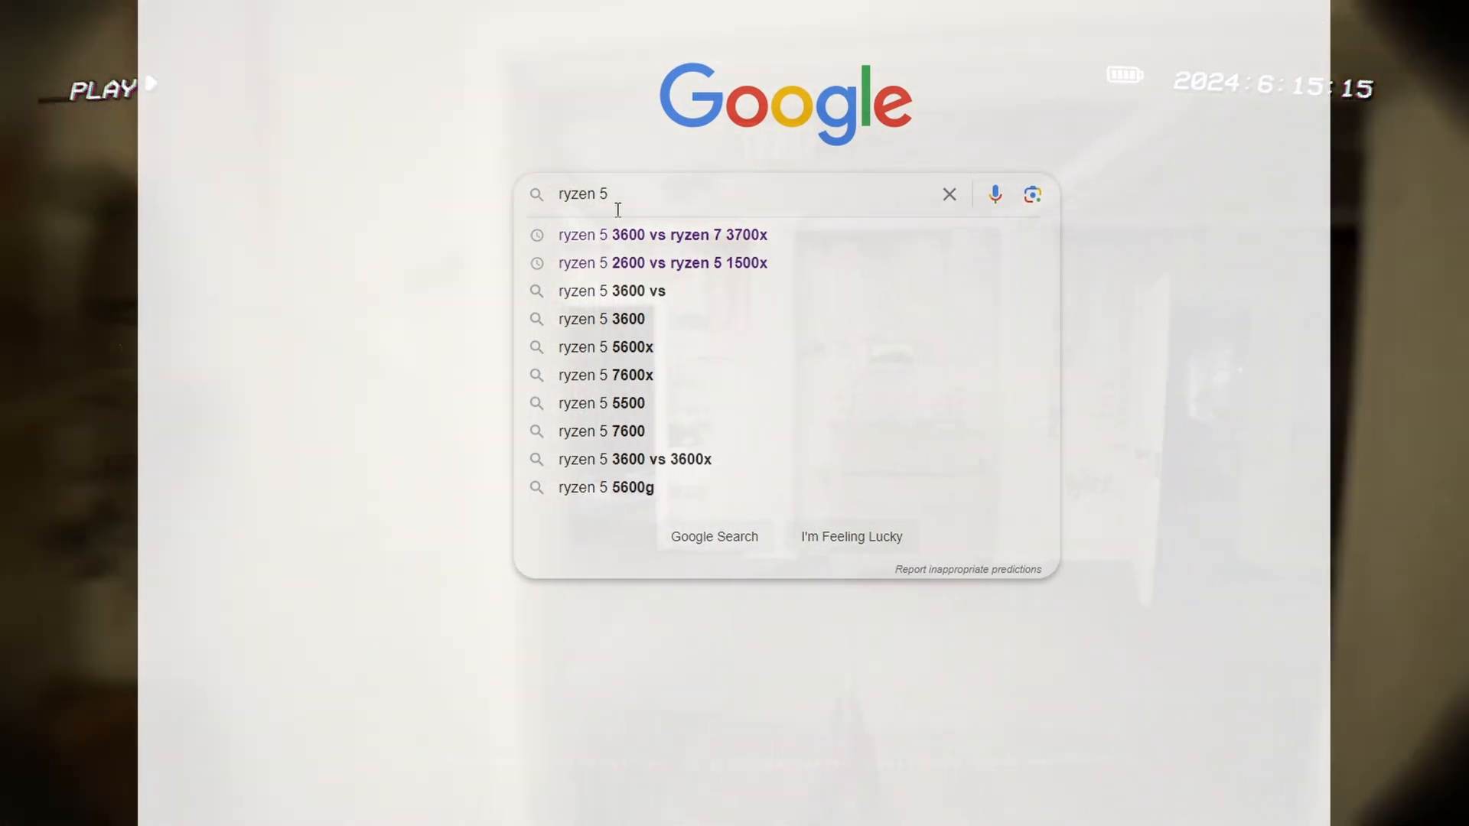
{"action": "type", "text": "3"}
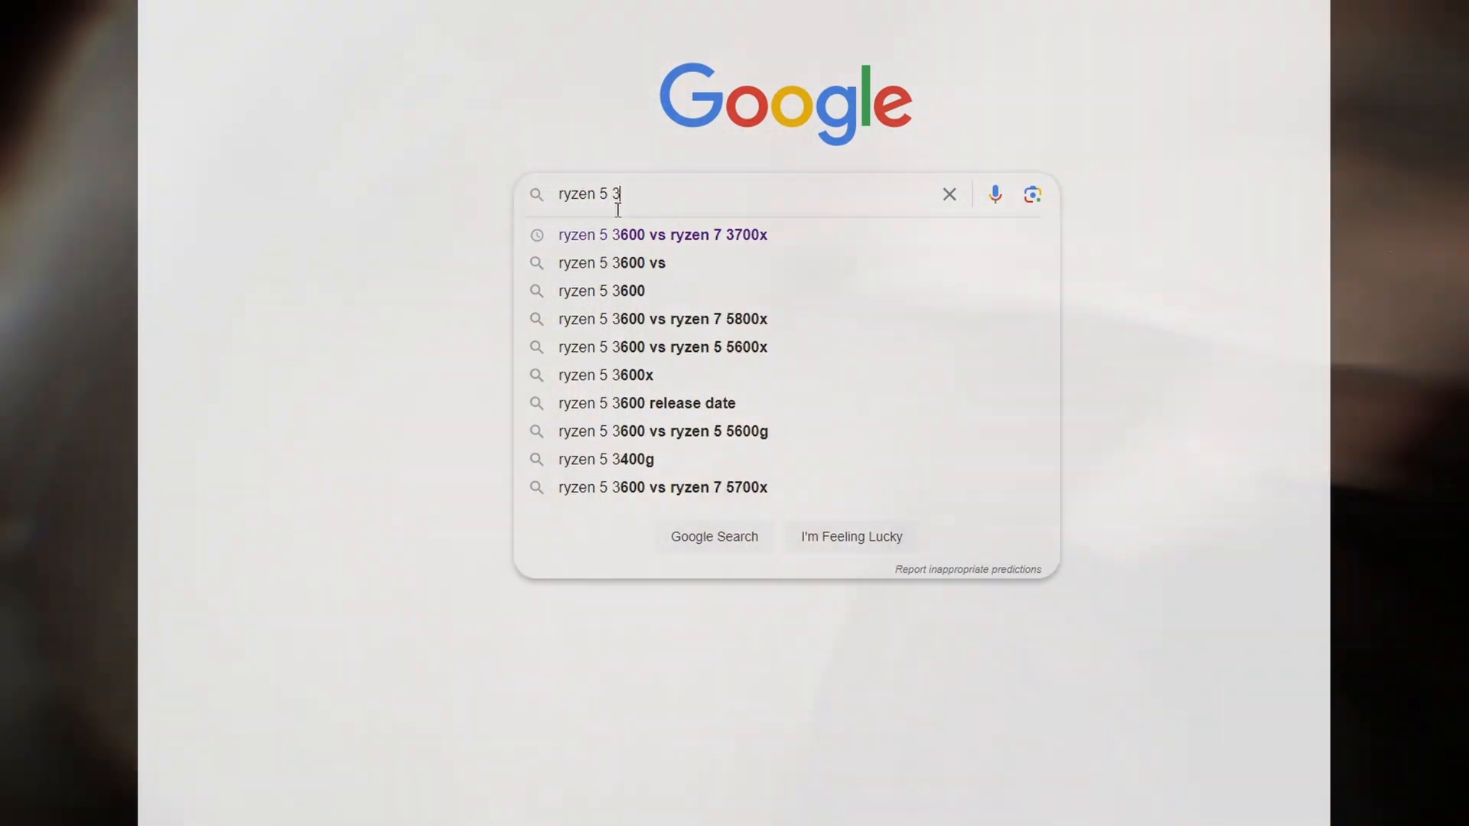
{"action": "type", "text": "600 v"}
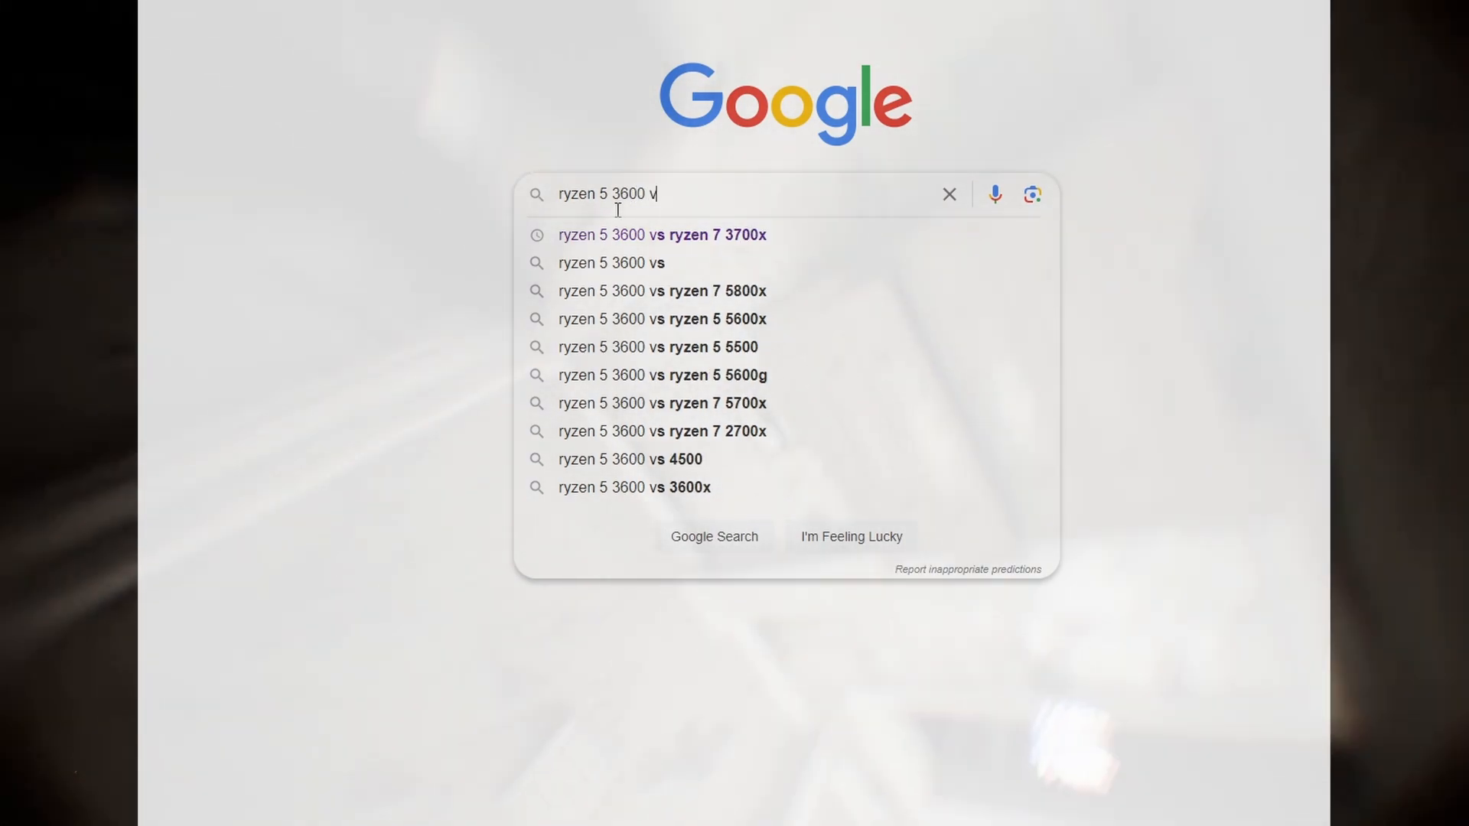
{"action": "type", "text": "ryxen 7 3"}
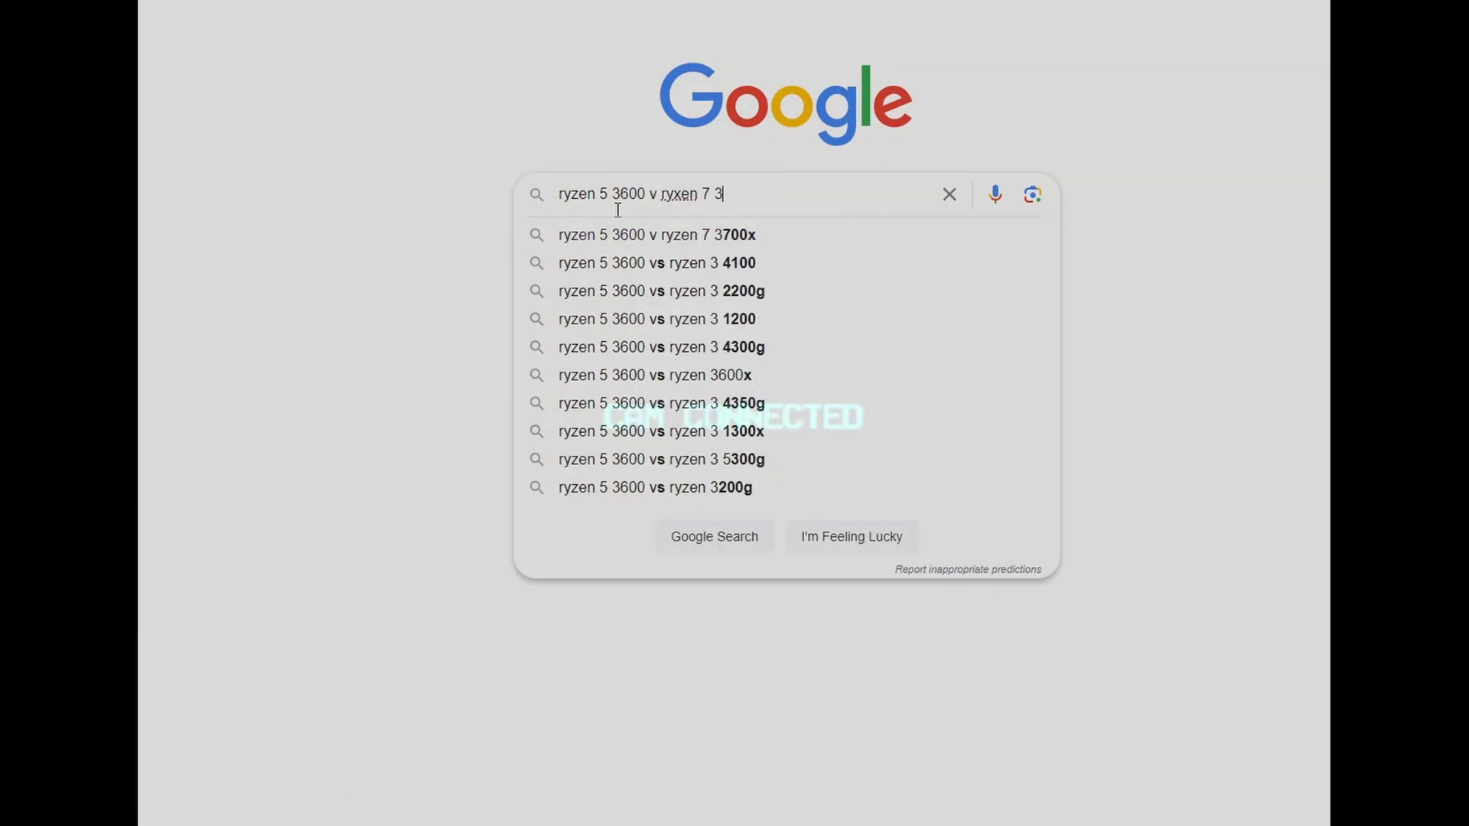
{"action": "type", "text": "700x"}
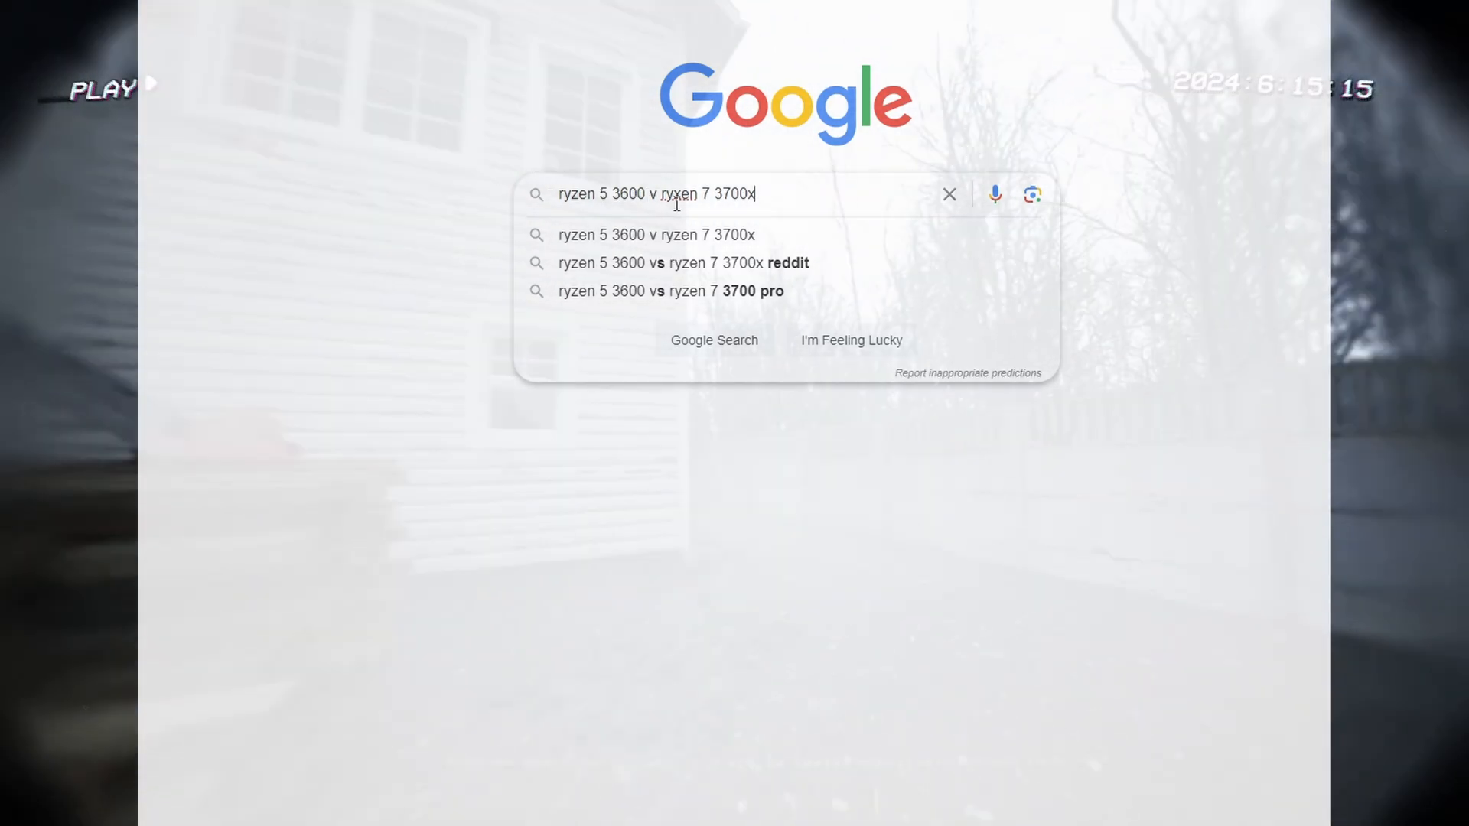
{"action": "key", "text": "Return"}
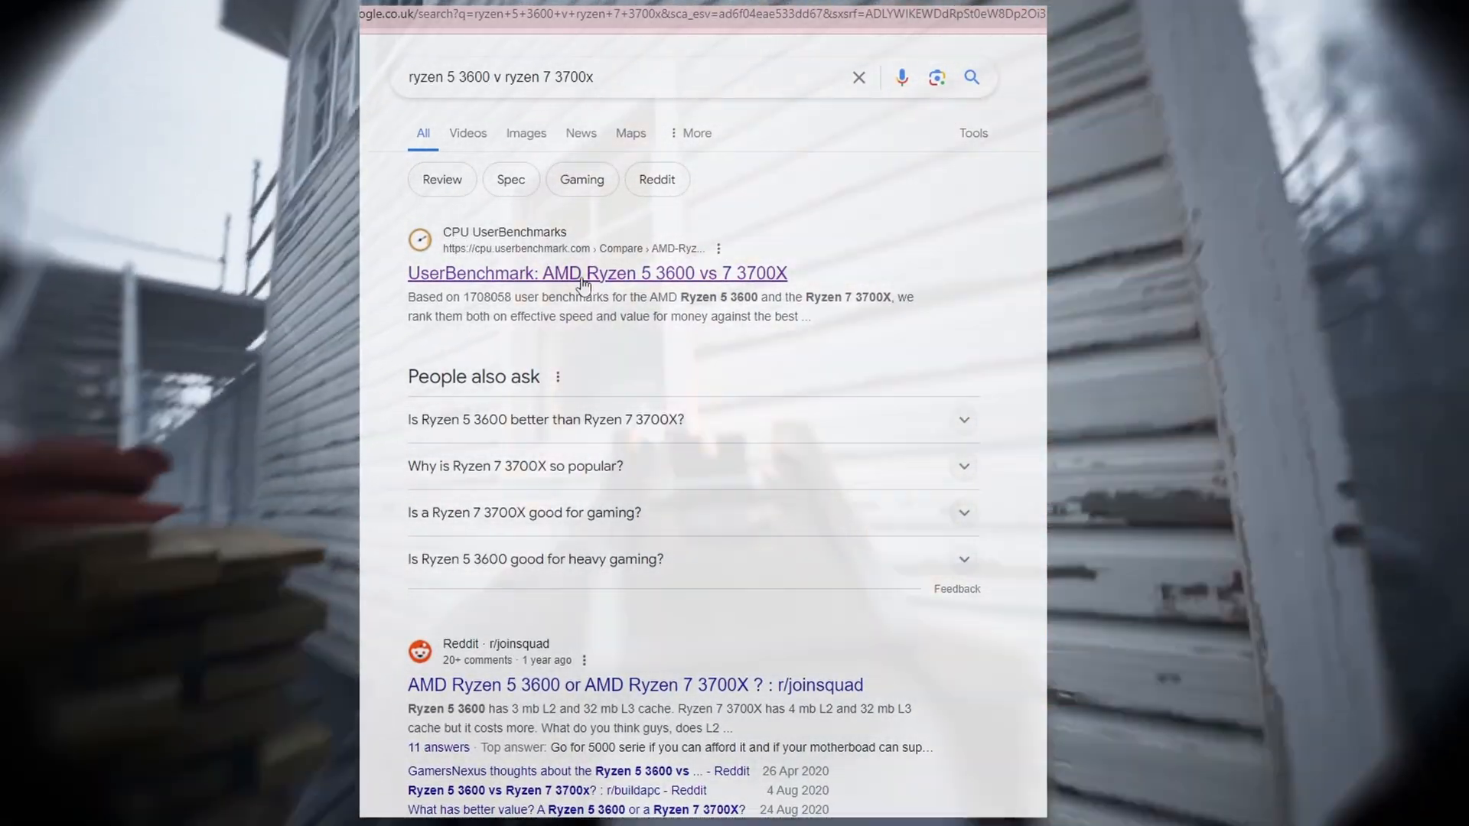
Step: Open the UserBenchmark 'AMD Ryzen 5 3600 vs 7 3700X' result and view its per-game EFps figures
{"action": "left_click", "coordinate": [595, 272]}
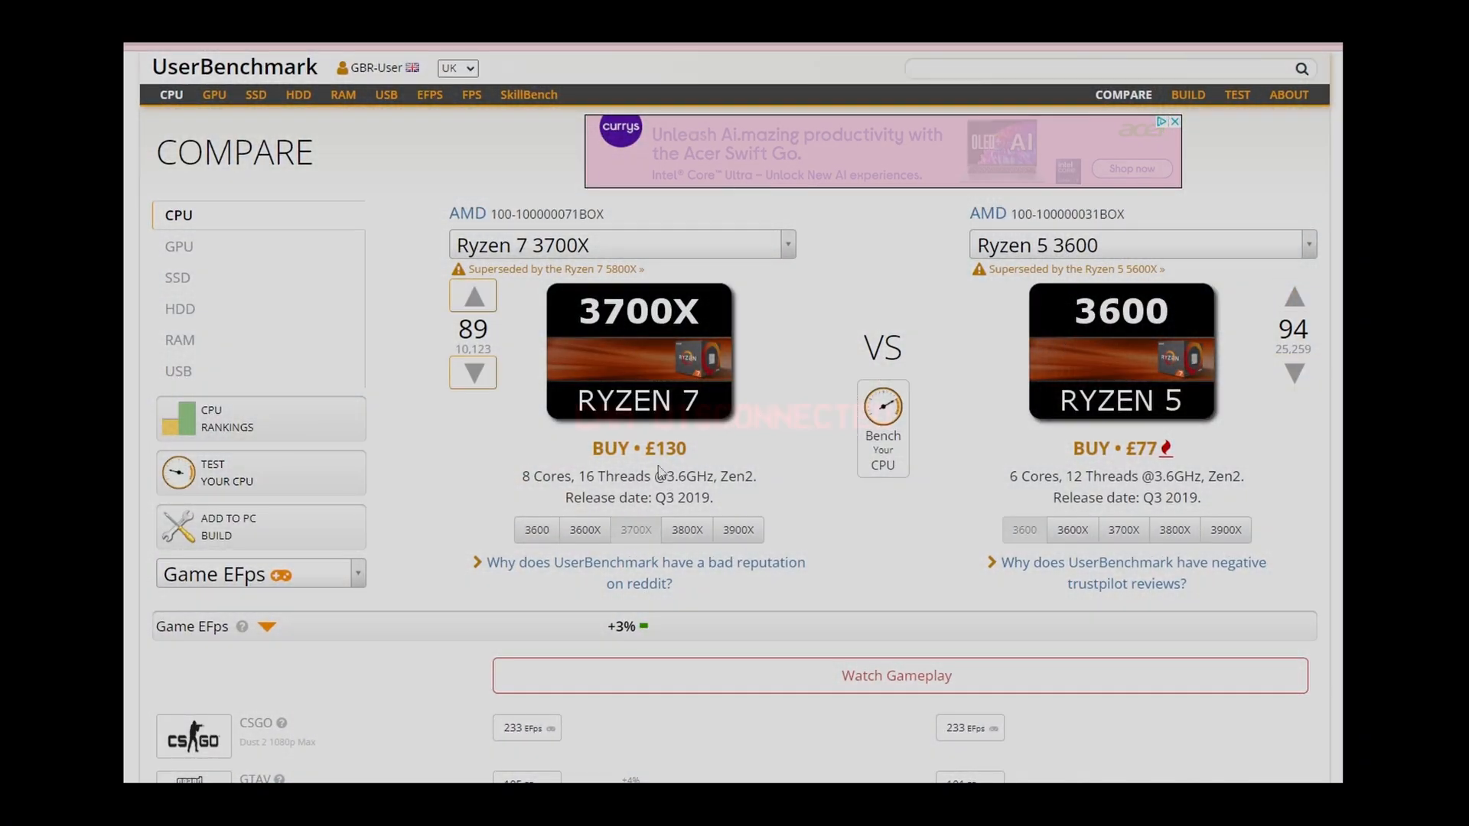
{"action": "scroll", "scroll_direction": "down", "scroll_amount": 3}
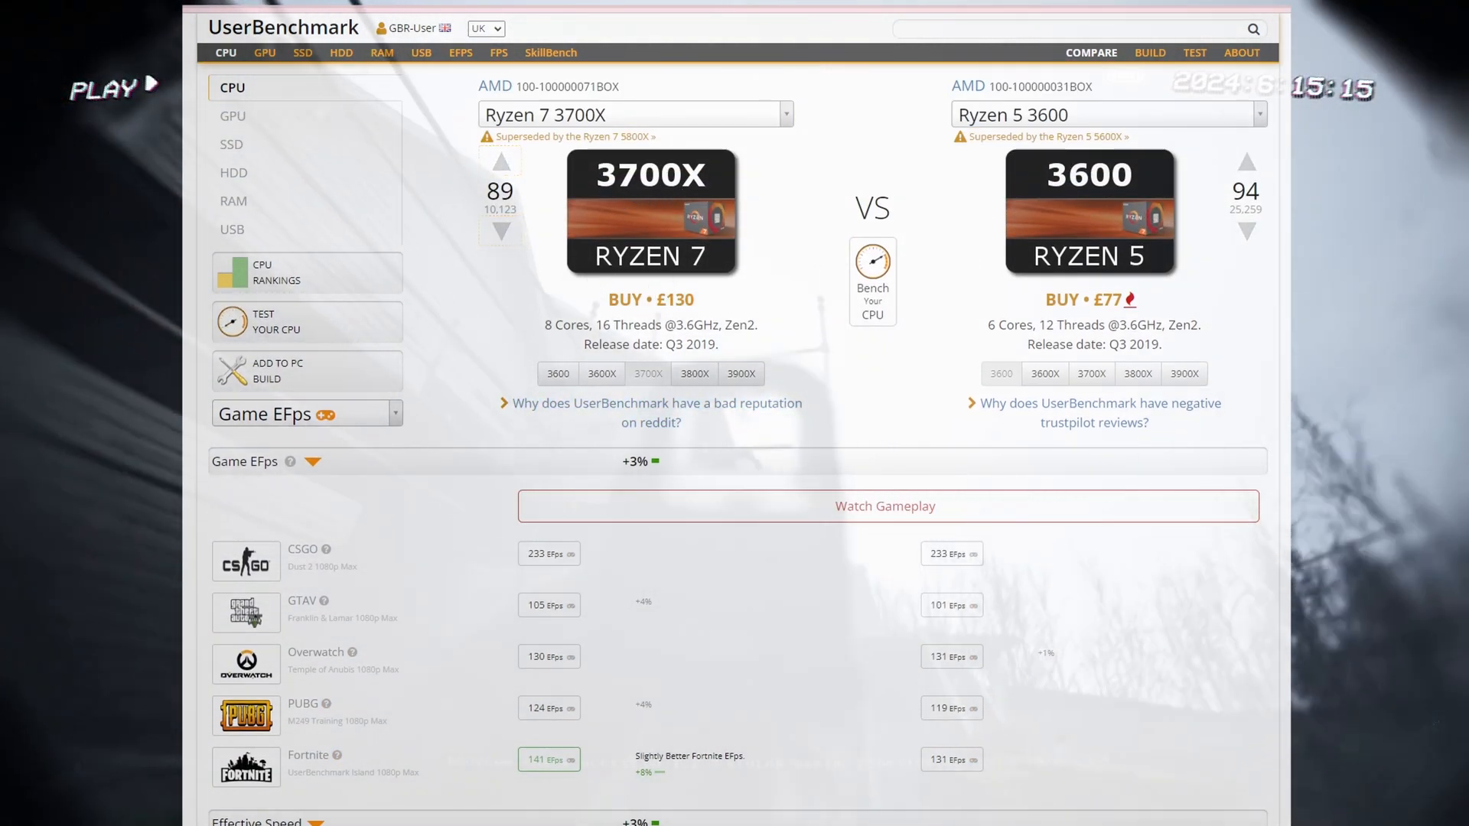
{"action": "mouse_move", "coordinate": [1056, 216]}
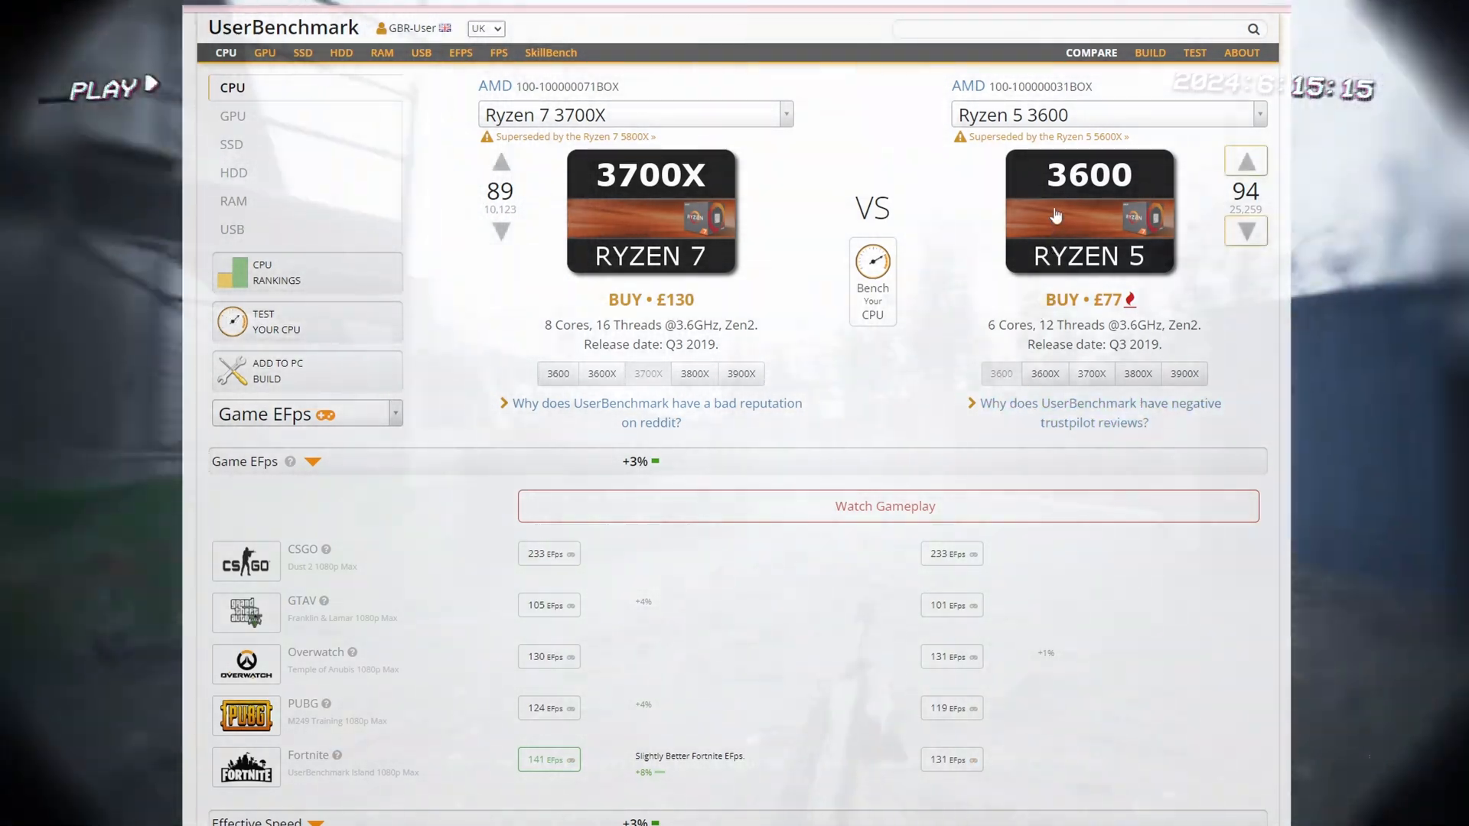
{"action": "mouse_move", "coordinate": [1137, 190]}
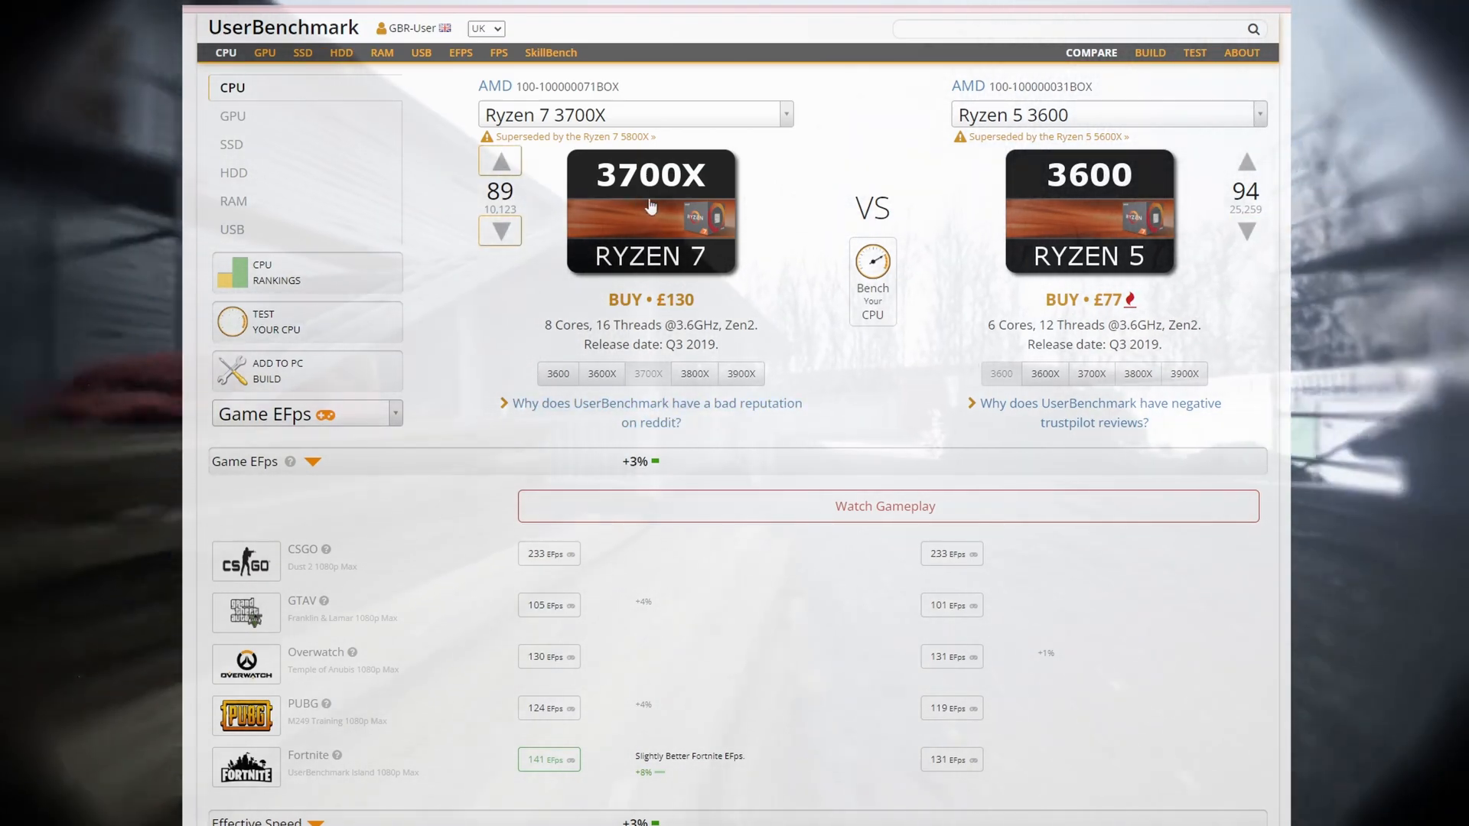
{"action": "mouse_move", "coordinate": [690, 473]}
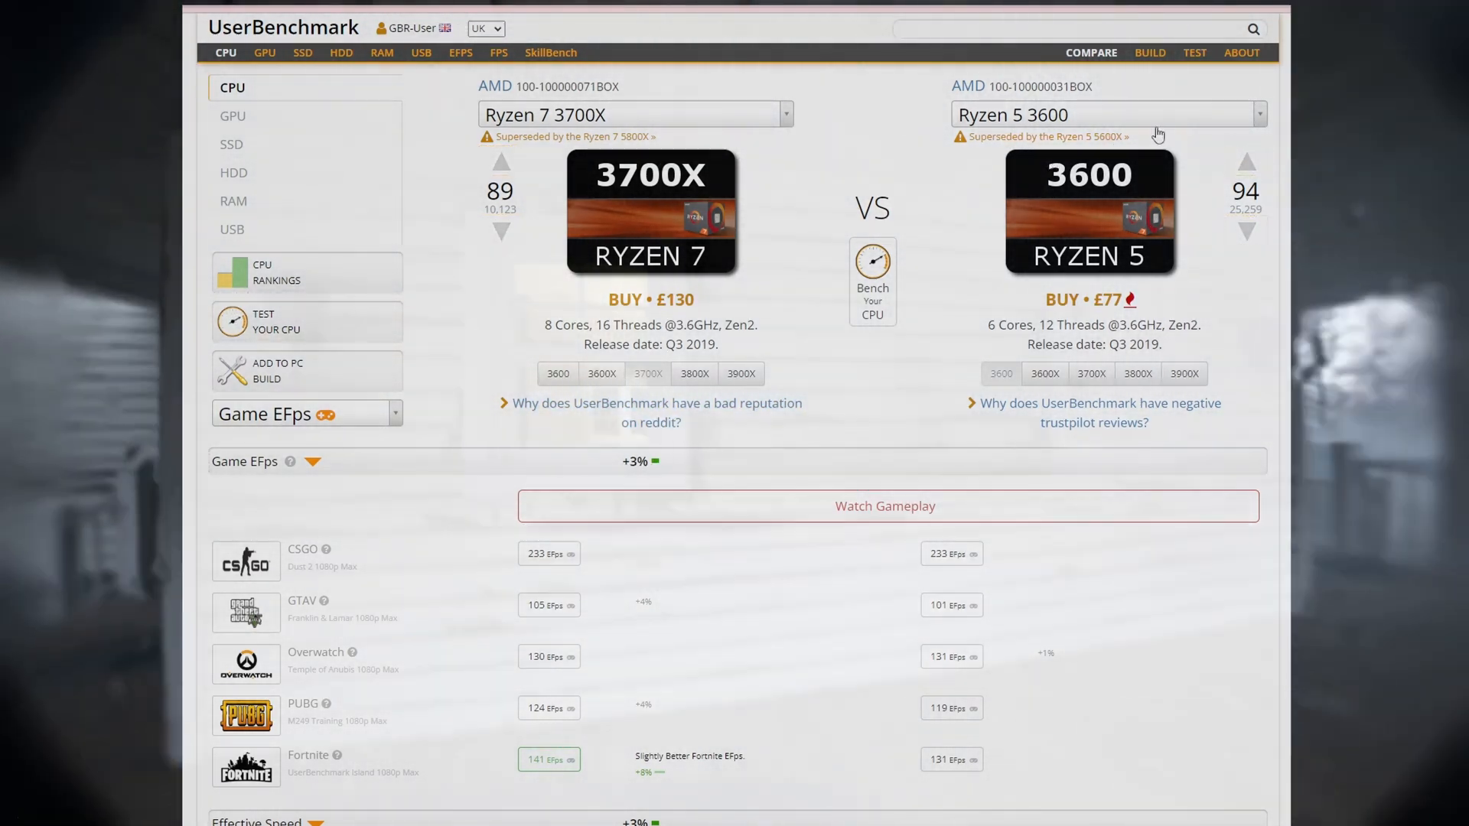
Step: Swap the second CPU to the AMD Ryzen 3 1200, comparing it against the Ryzen 7 3700X
{"action": "left_click", "coordinate": [1105, 114]}
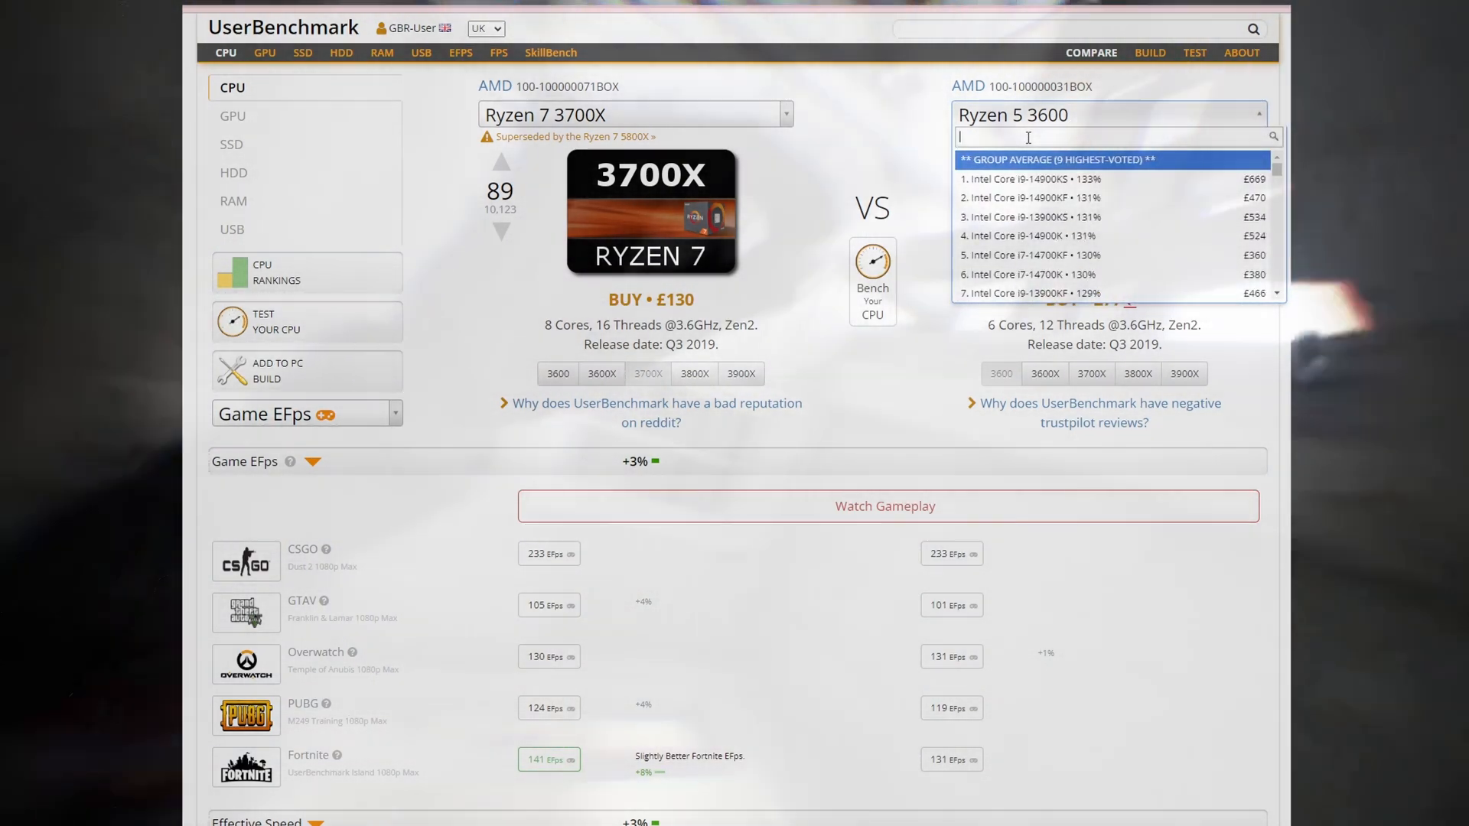
{"action": "type", "text": "1200"}
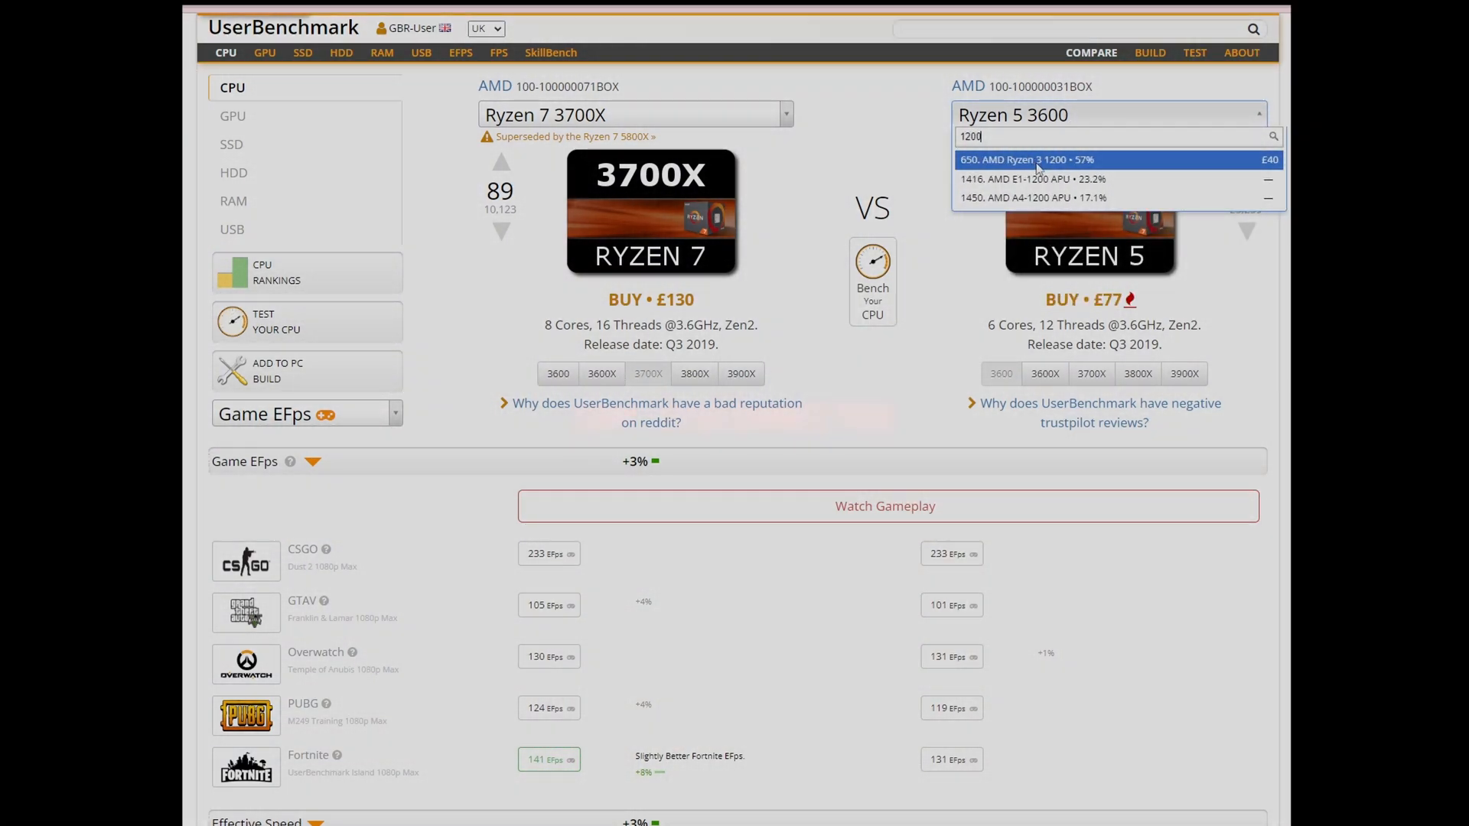
{"action": "left_click", "coordinate": [1027, 160]}
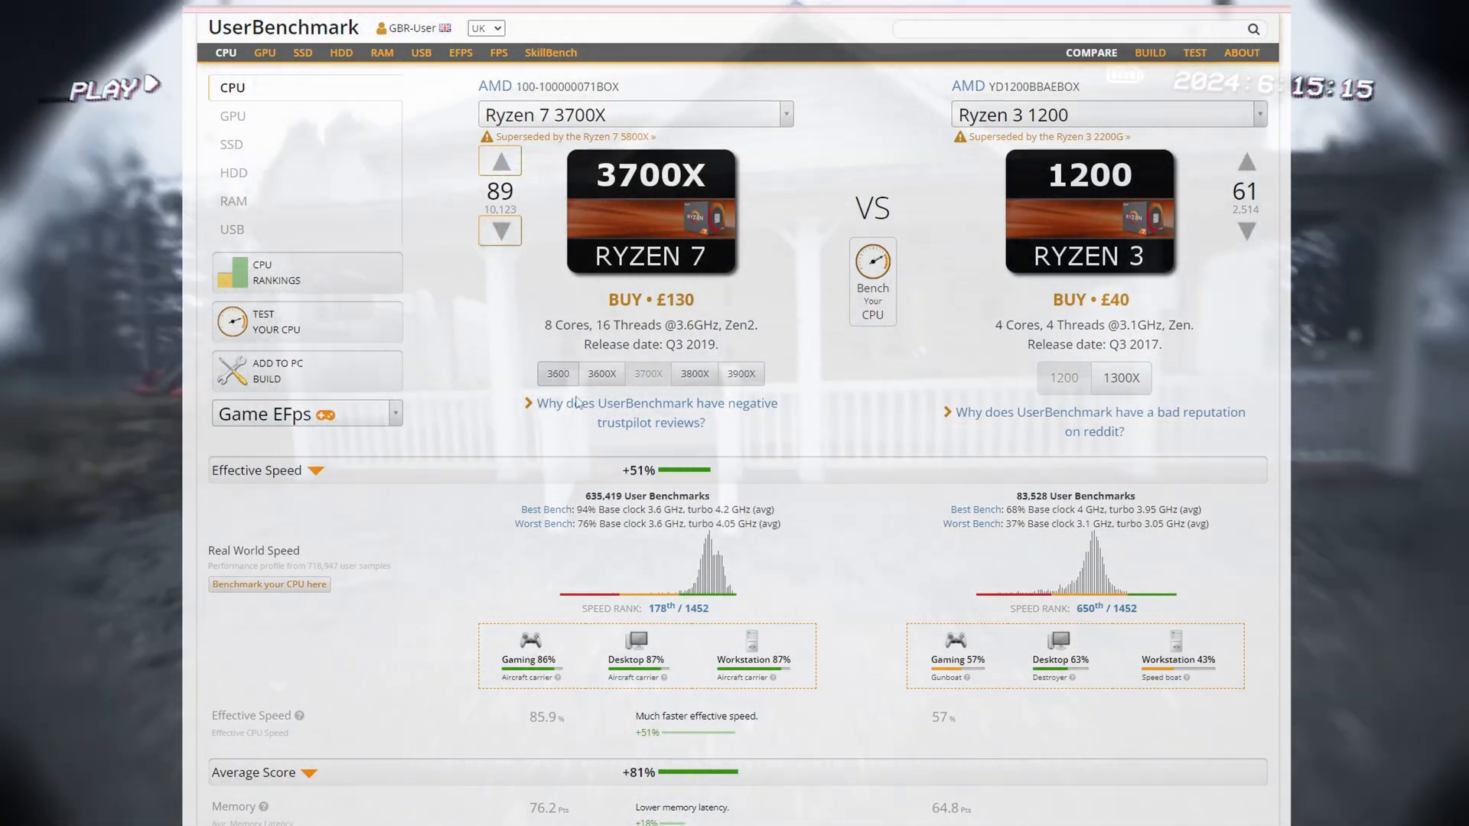
{"action": "mouse_move", "coordinate": [1116, 238]}
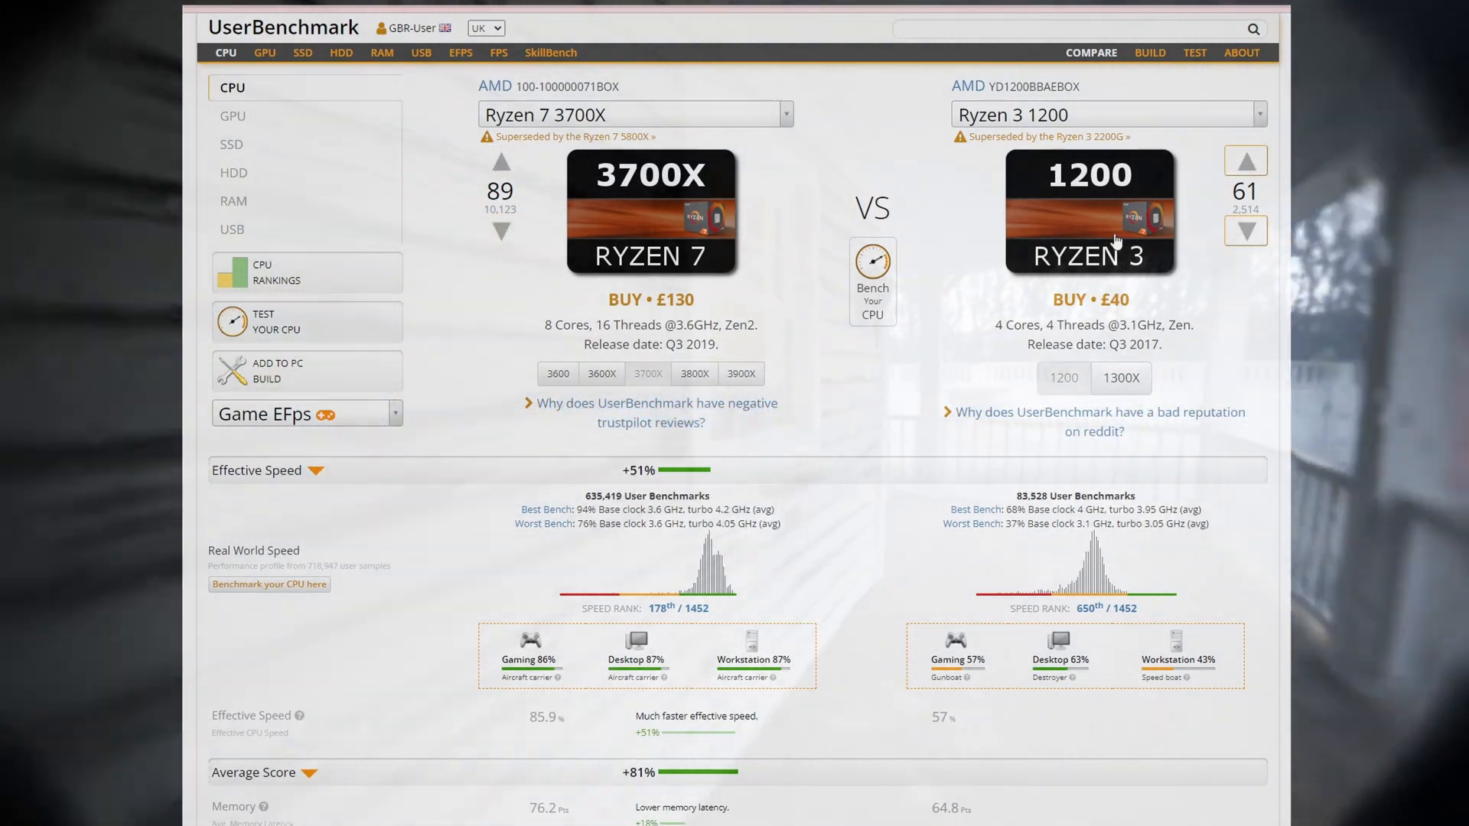